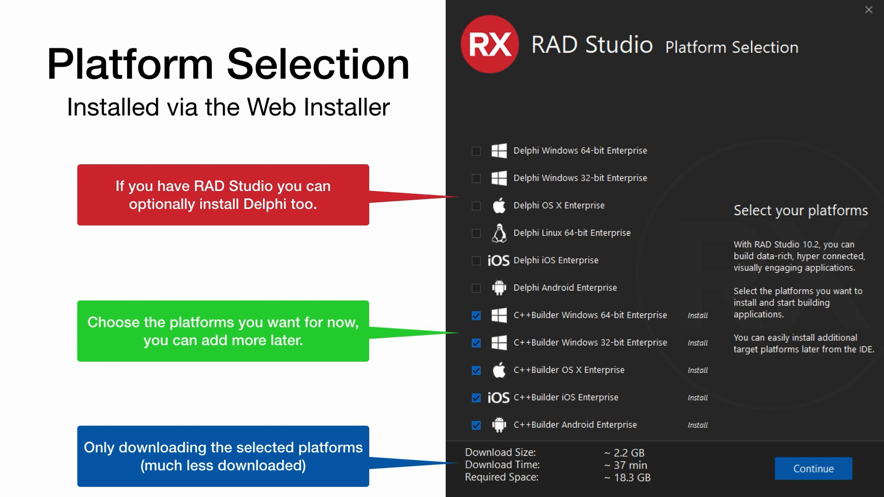
Install the chosen C++Builder platforms with Android SDK/NDK and Java Development Kit options
click(814, 469)
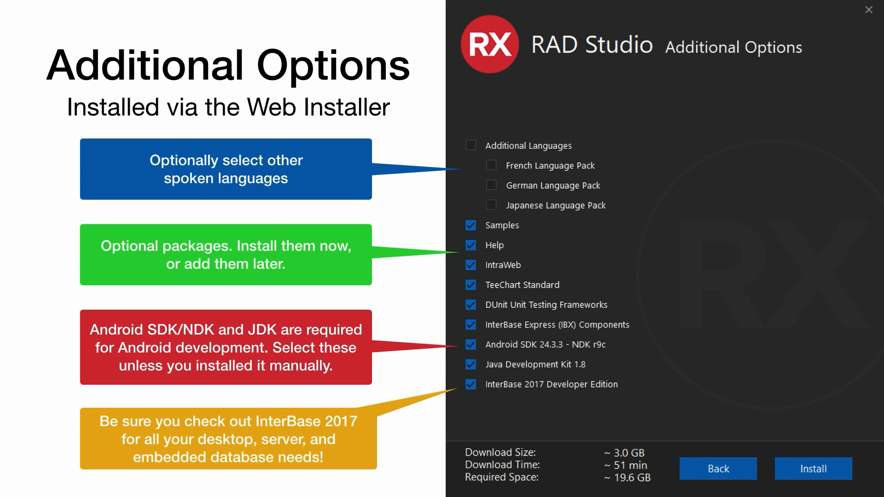
click(814, 467)
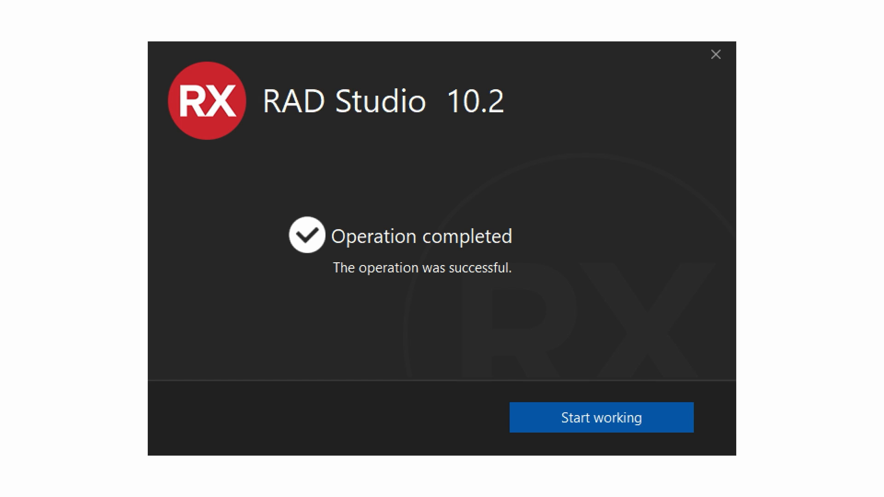
click(601, 417)
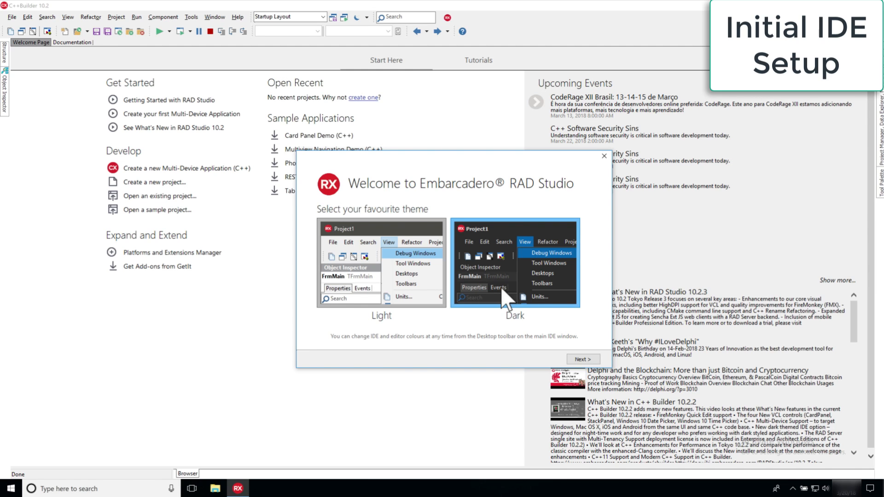
mouse_move(494, 332)
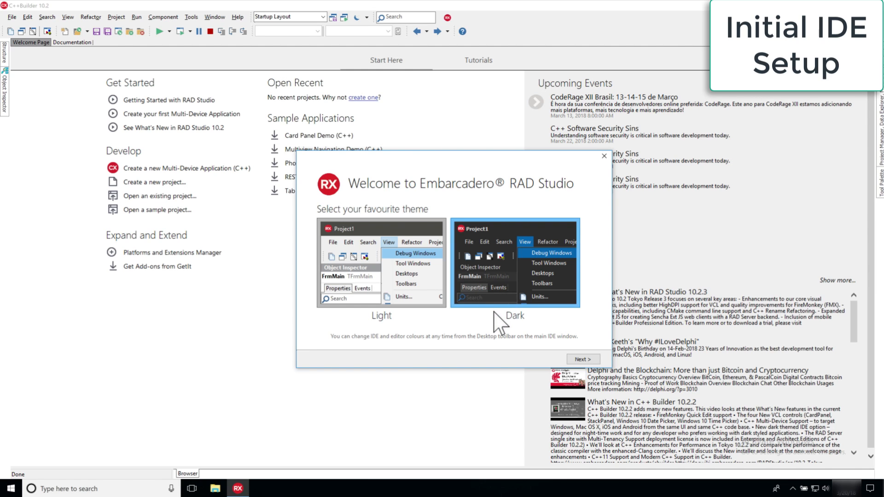
mouse_move(394, 290)
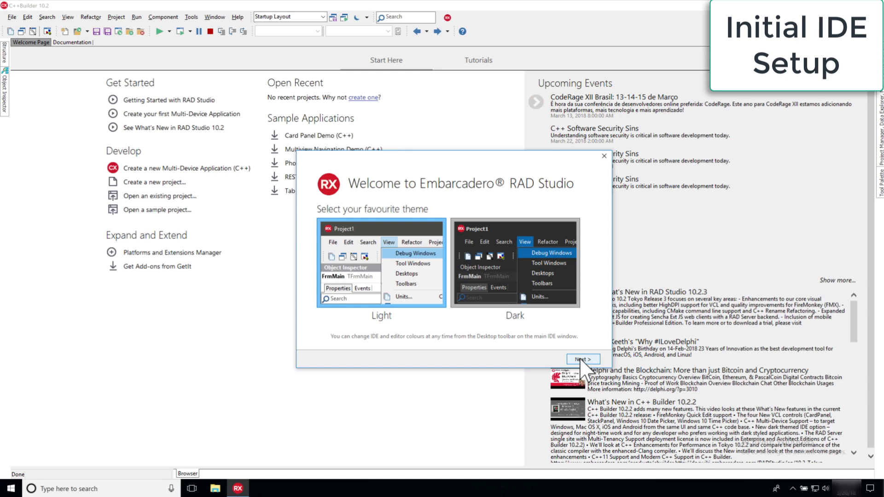
Keep the light theme and advance the welcome wizard to source control and common settings
click(583, 358)
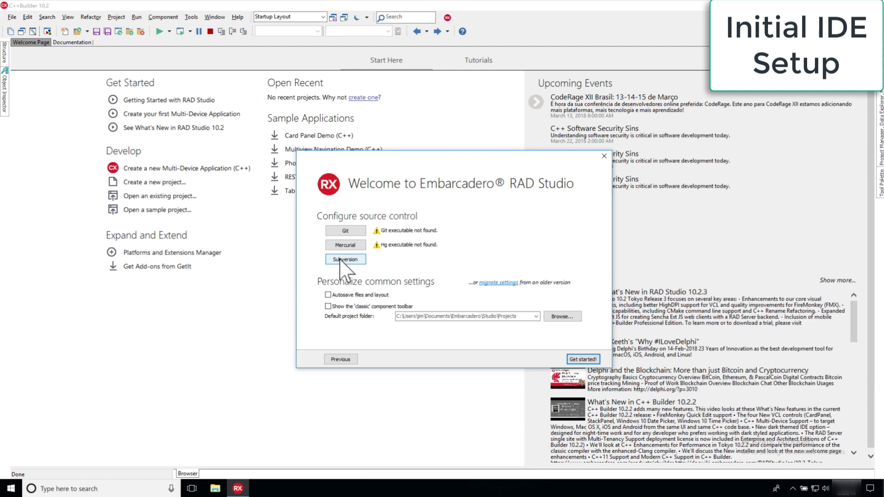
mouse_move(494, 288)
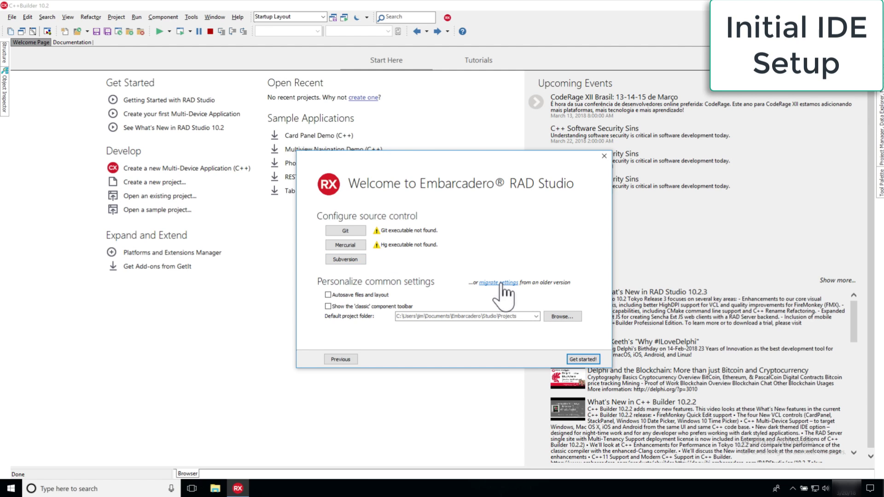
mouse_move(494, 307)
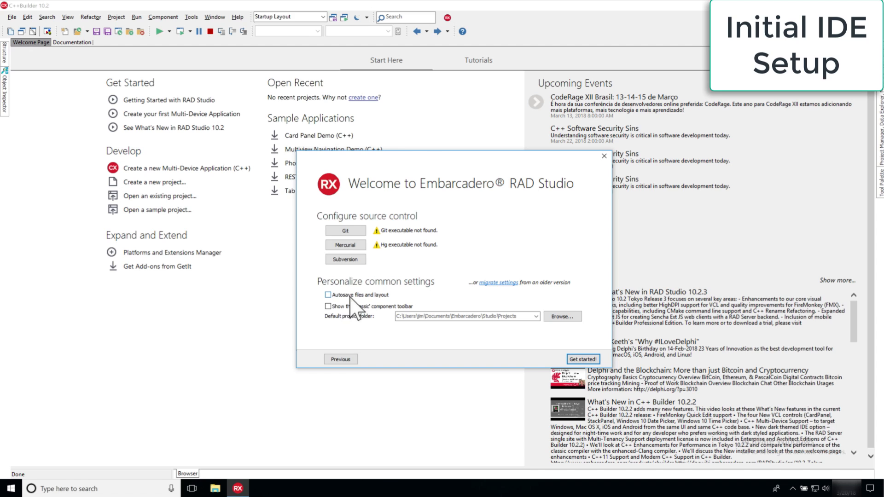
mouse_move(599, 369)
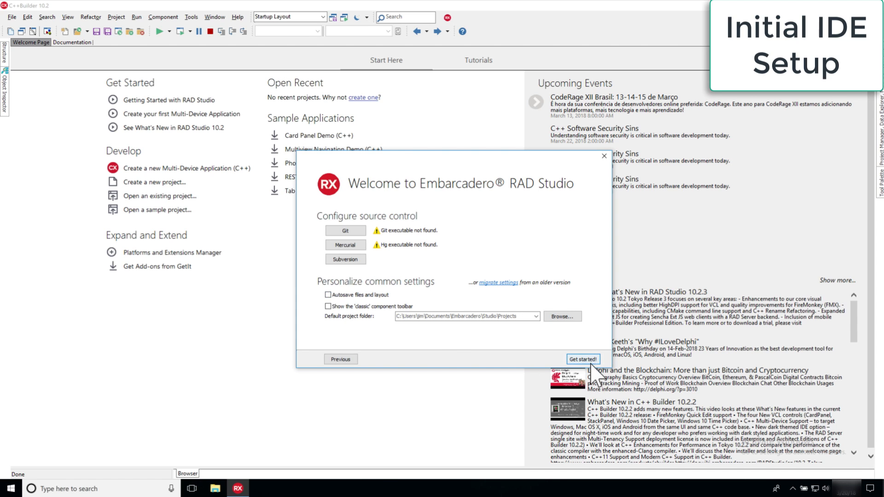
Finish the welcome wizard and browse File Explorer to C:\Users\Public\Documents
click(583, 358)
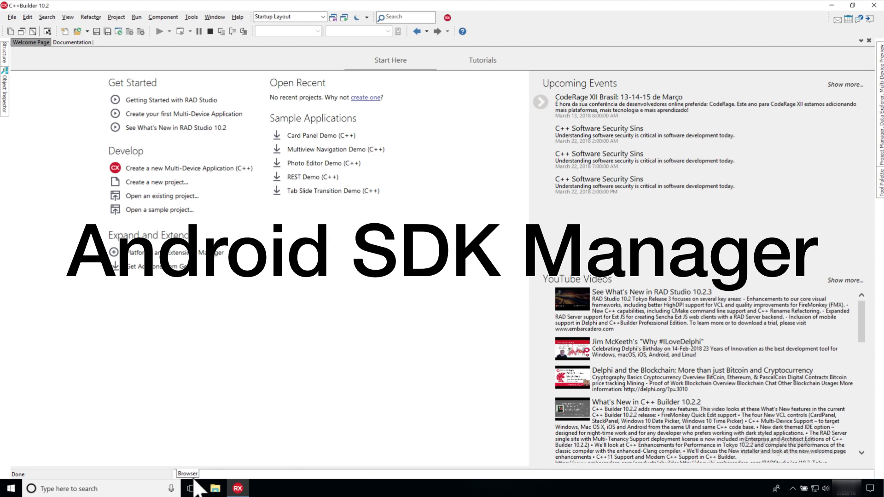
click(213, 488)
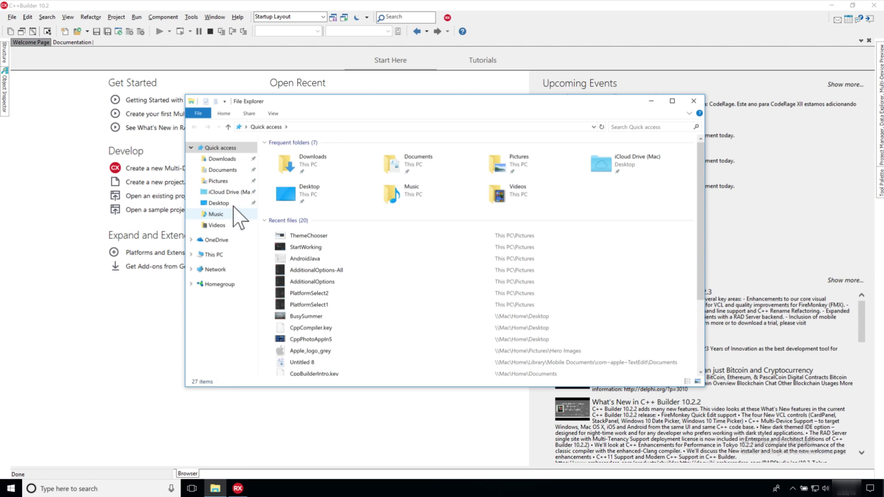
click(324, 126)
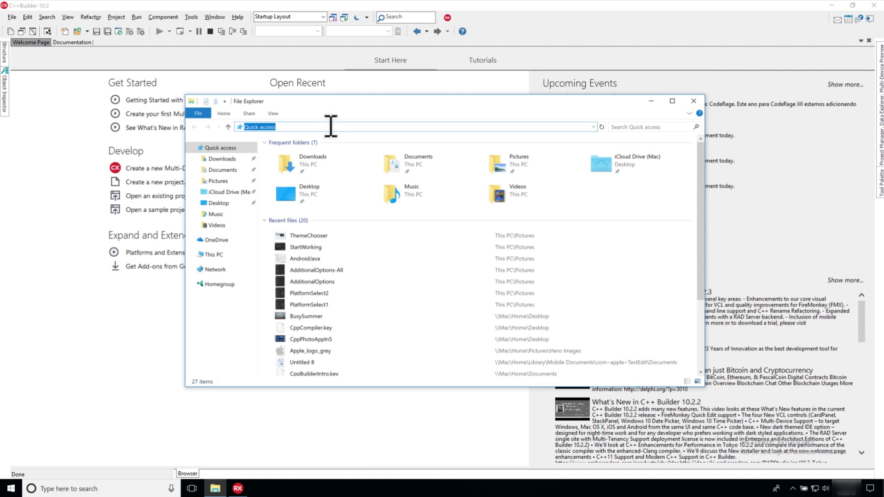
text(c\)
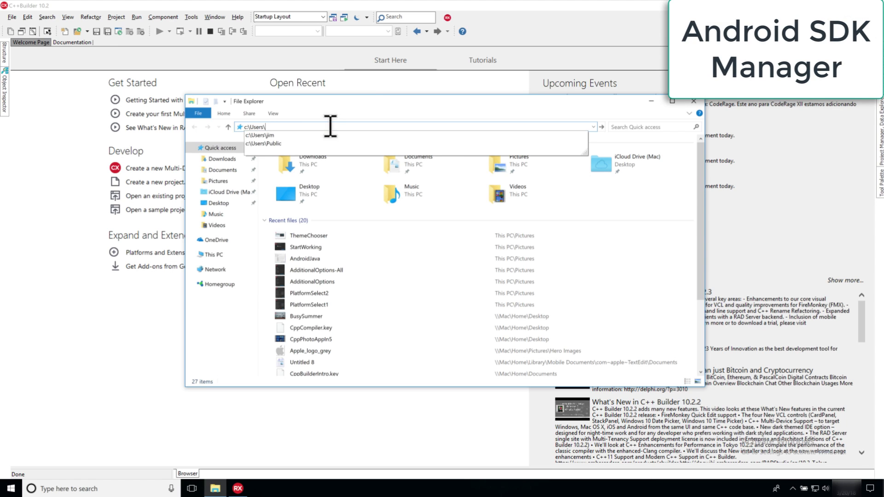
click(266, 143)
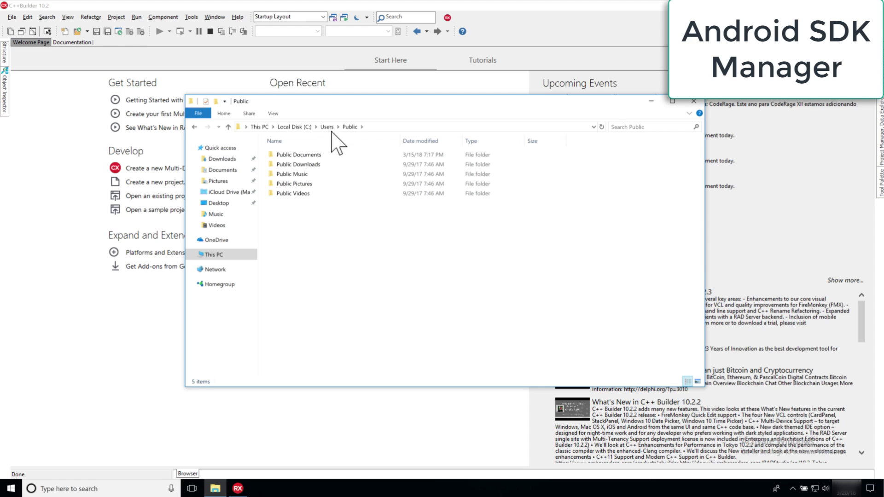
double_click(298, 155)
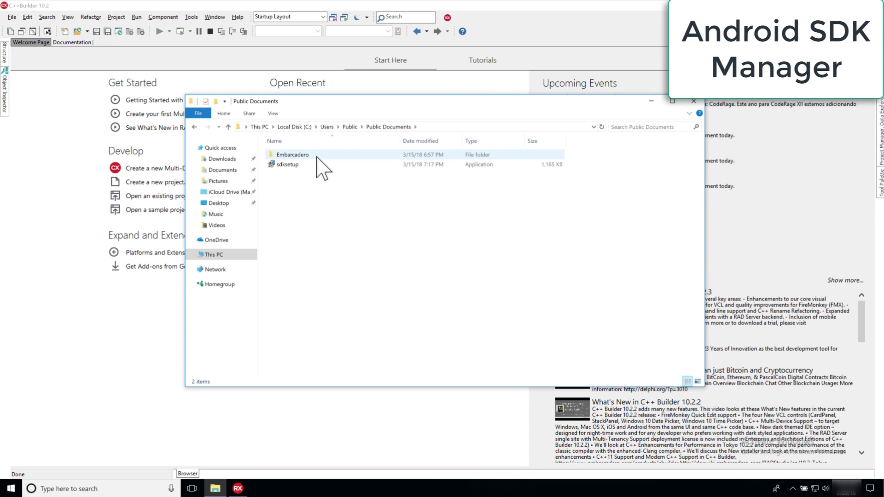
Navigate Embarcadero\Studio\19.0\CatalogRepository into the AndroidSDK-2433_19.0.29899.2631 folder listing SDK Manager
double_click(291, 155)
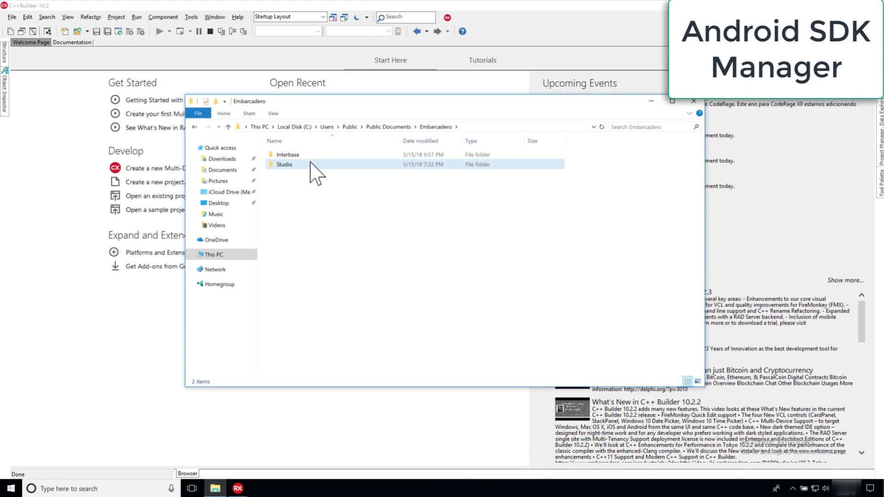
double_click(285, 164)
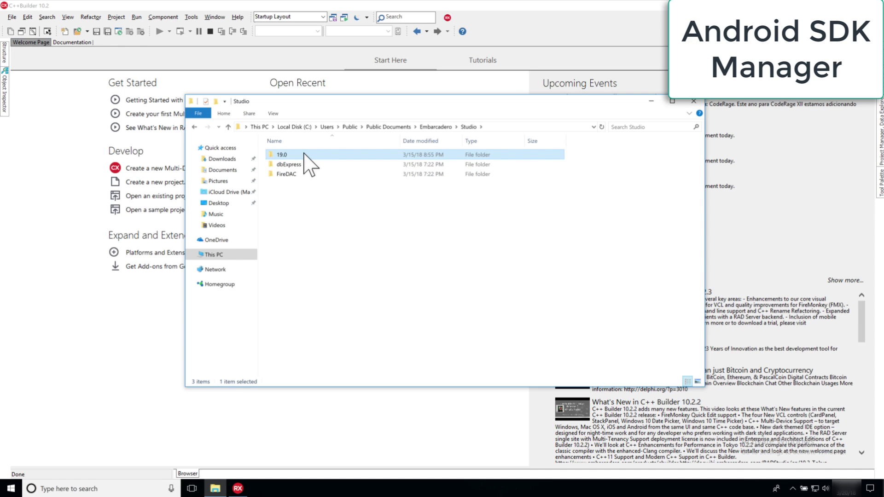
double_click(280, 155)
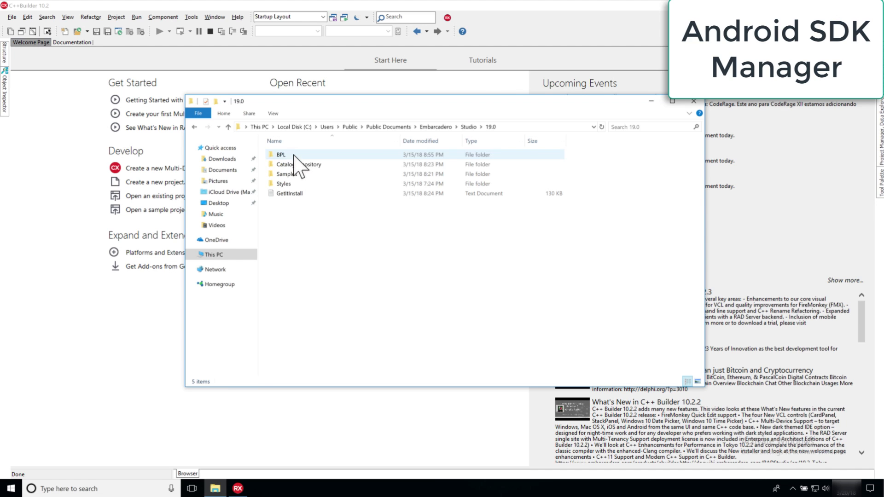
double_click(291, 164)
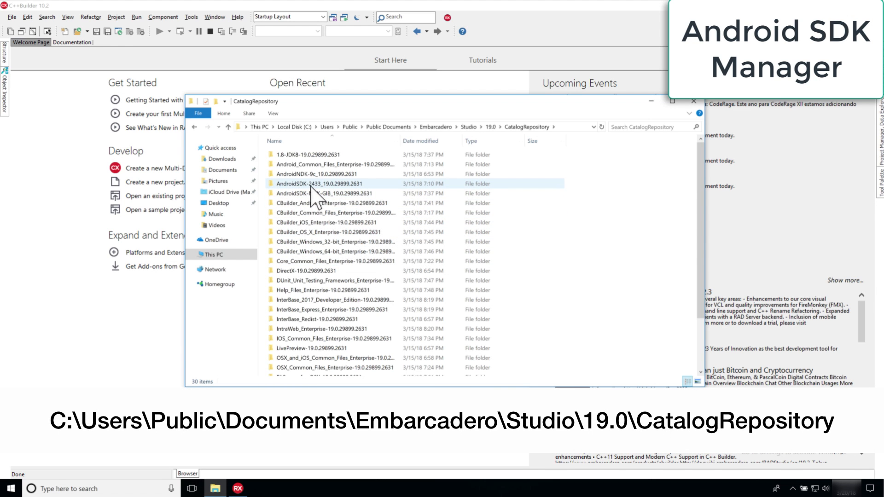
mouse_move(304, 195)
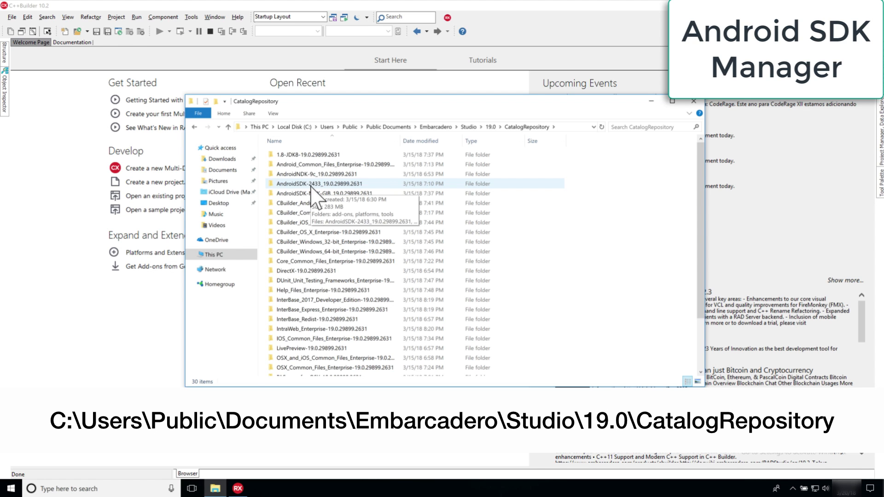
double_click(314, 183)
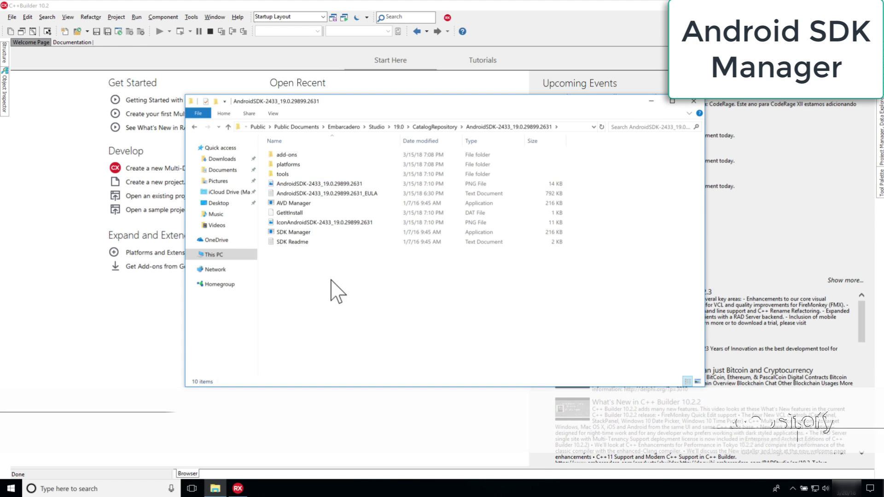
click(293, 232)
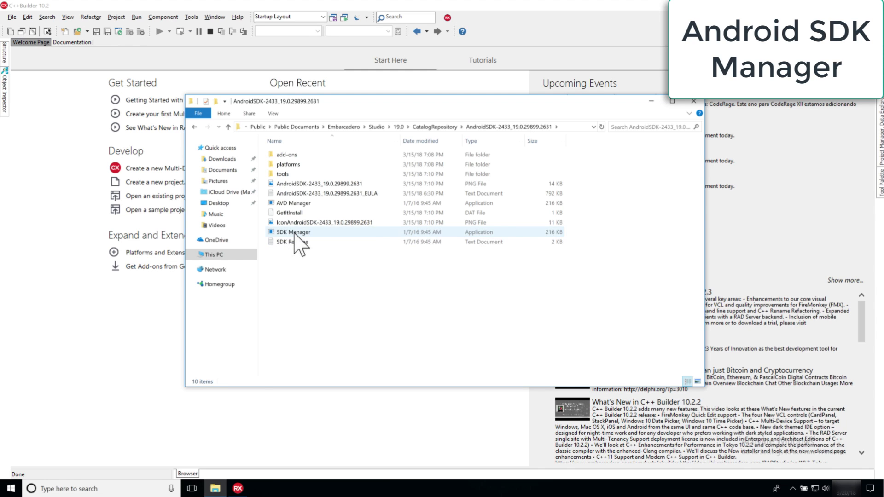
Launch Android SDK Manager and mark Build-tools alongside Tools, Platform-tools, SDK Platform and Google USB Driver
click(293, 232)
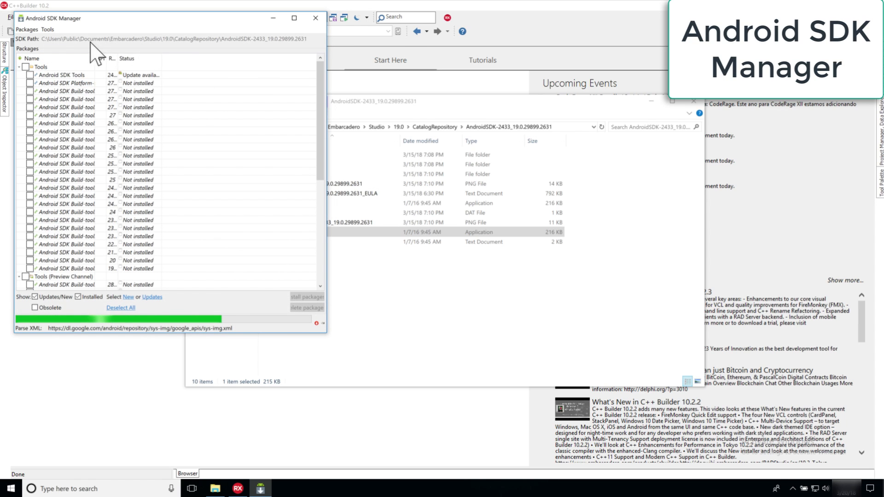
mouse_move(179, 62)
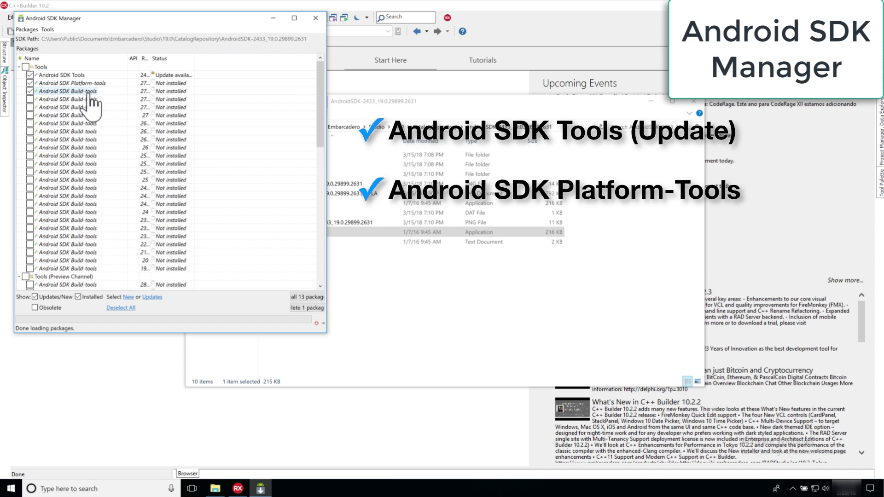
click(28, 90)
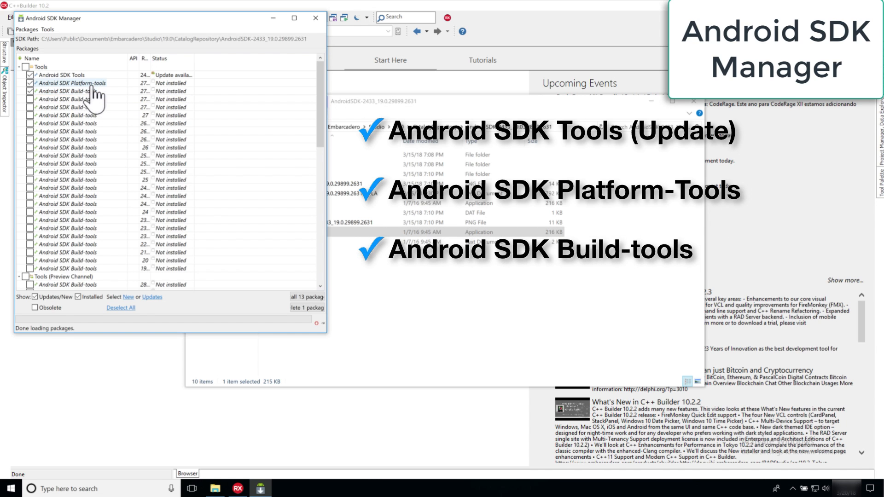
mouse_move(293, 140)
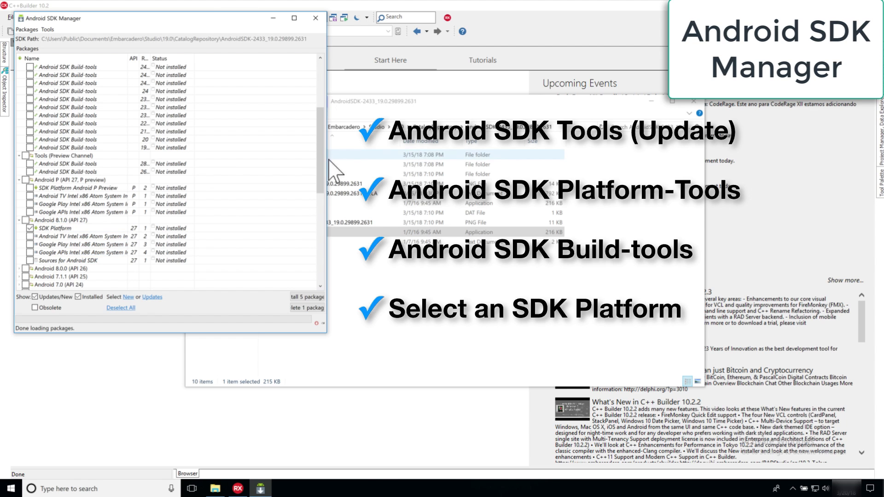
scroll(down, 3)
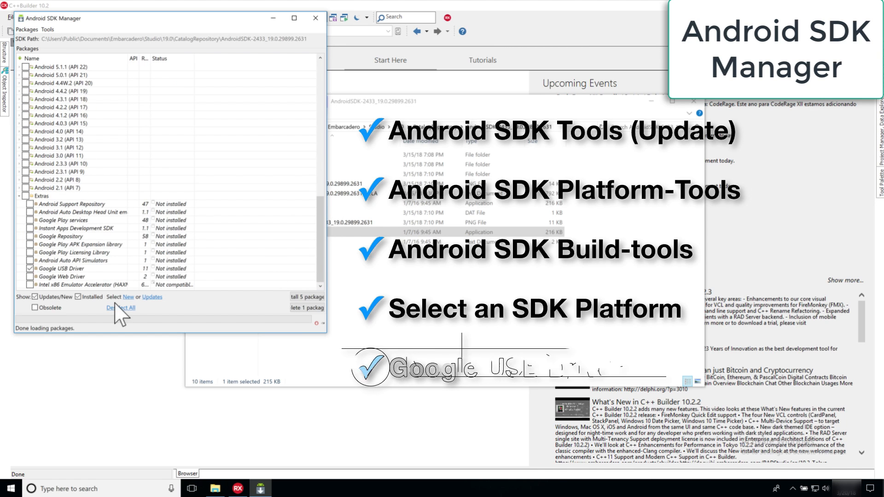
mouse_move(59, 269)
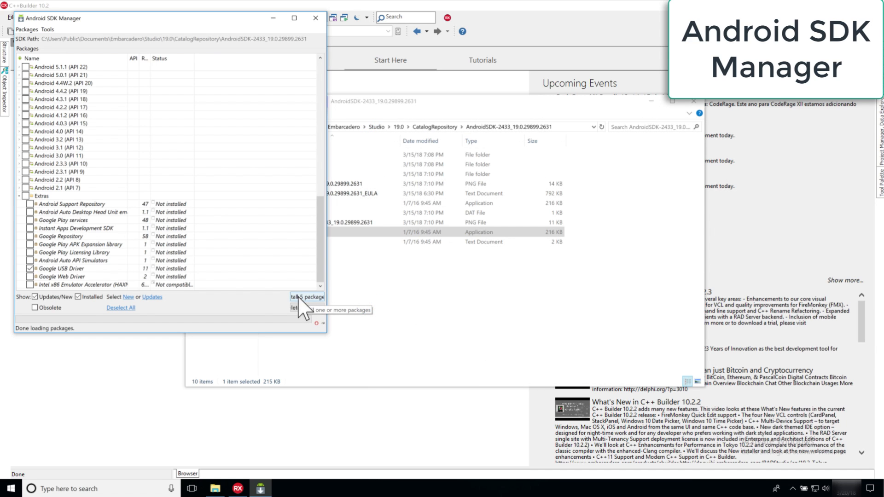
mouse_move(204, 311)
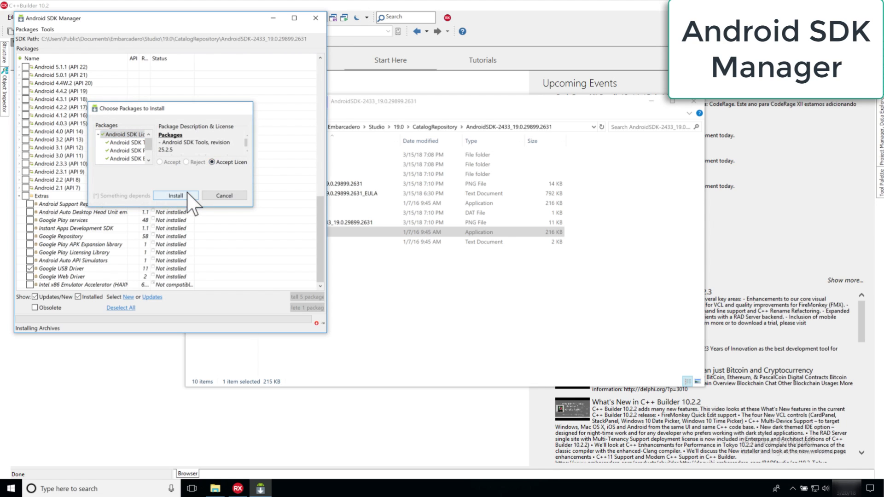
Install the five selected packages, dismiss the Android Tools Updated notice and close the log
click(175, 196)
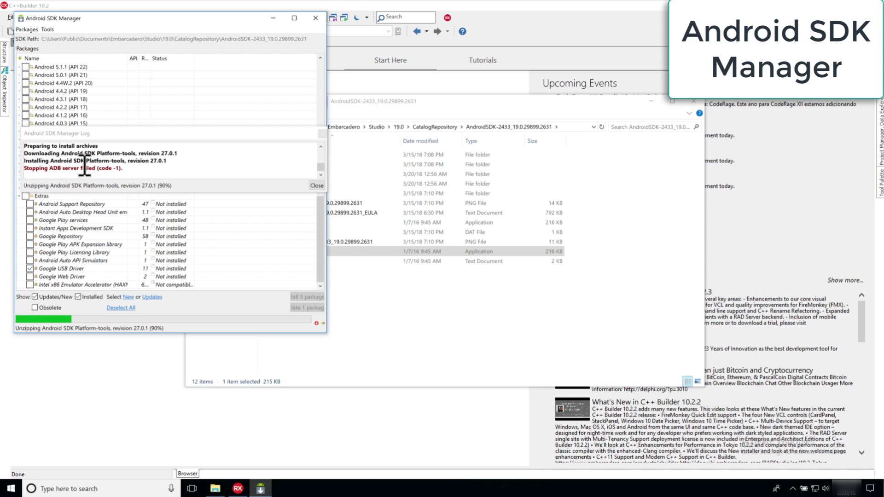
mouse_move(134, 199)
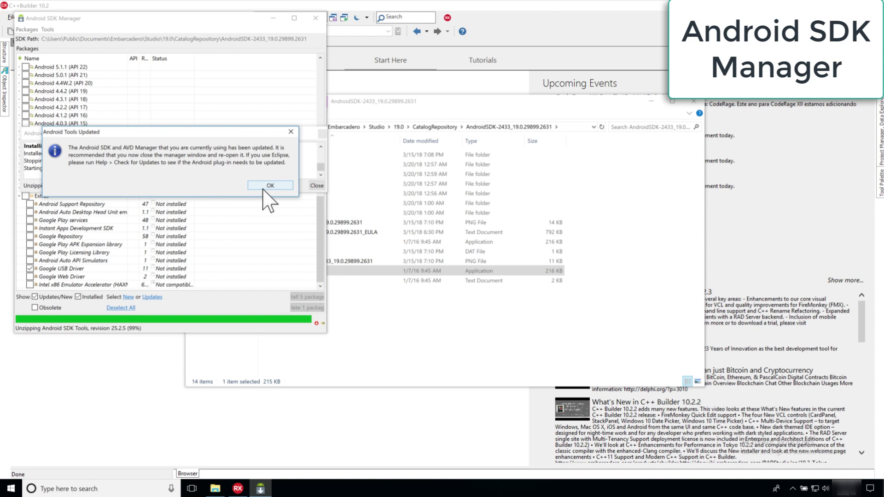
click(270, 185)
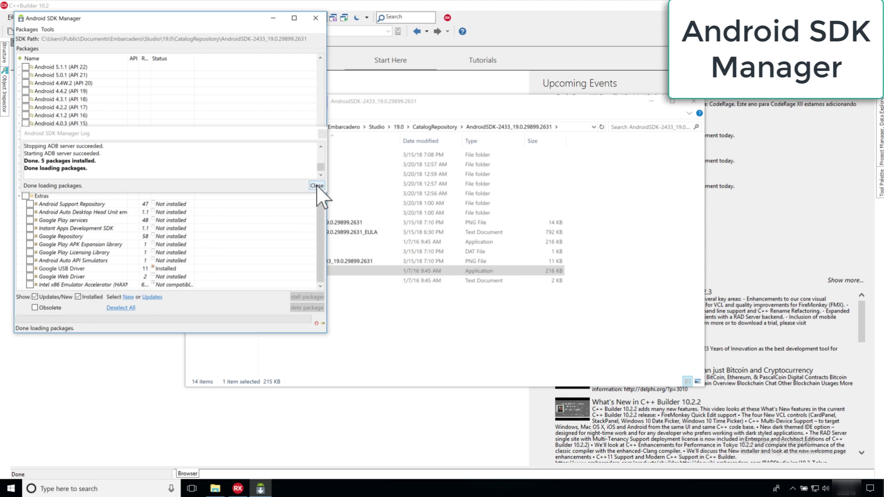
click(316, 185)
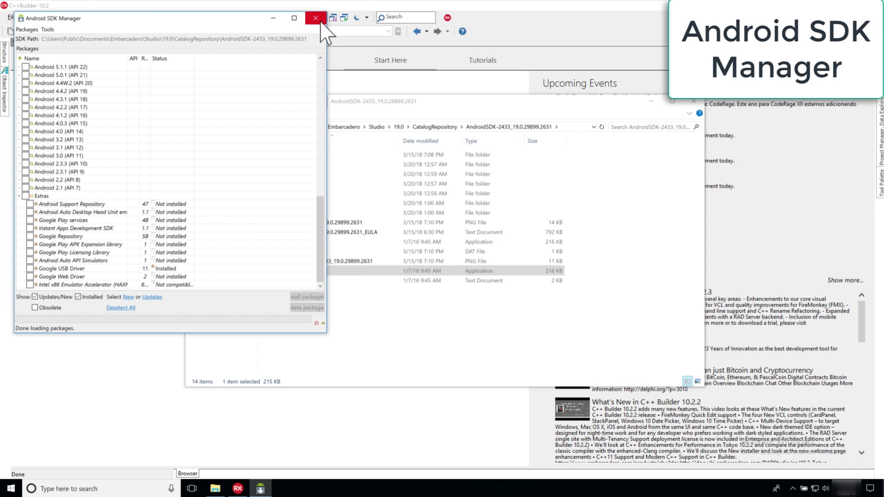
Close SDK Manager, check the AndroidSDK folder contents from CatalogRepository, and bring C++Builder to the front
click(313, 17)
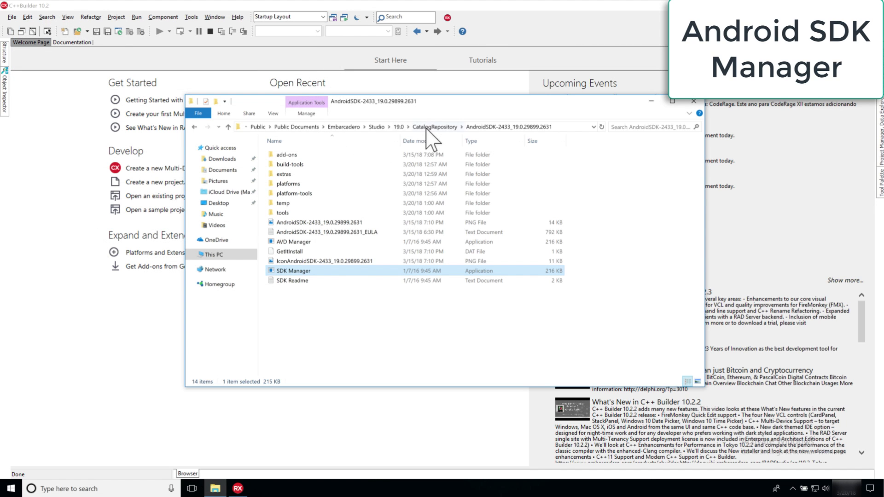
click(434, 127)
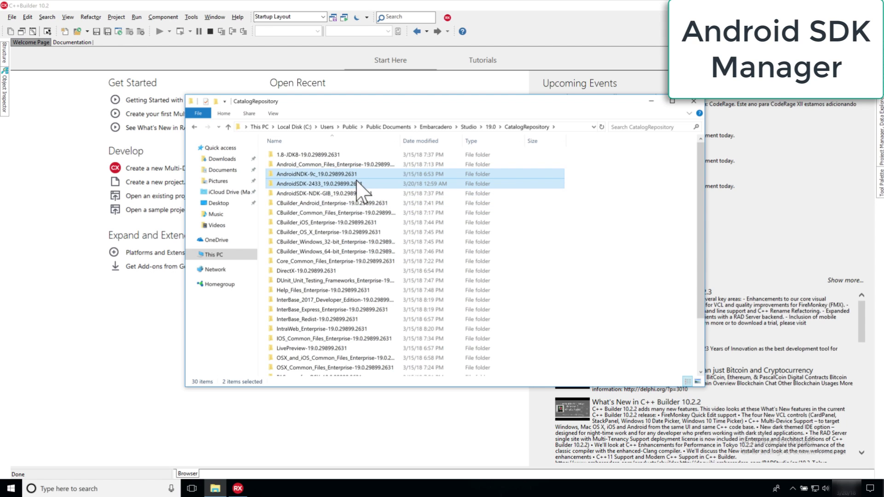
mouse_move(363, 190)
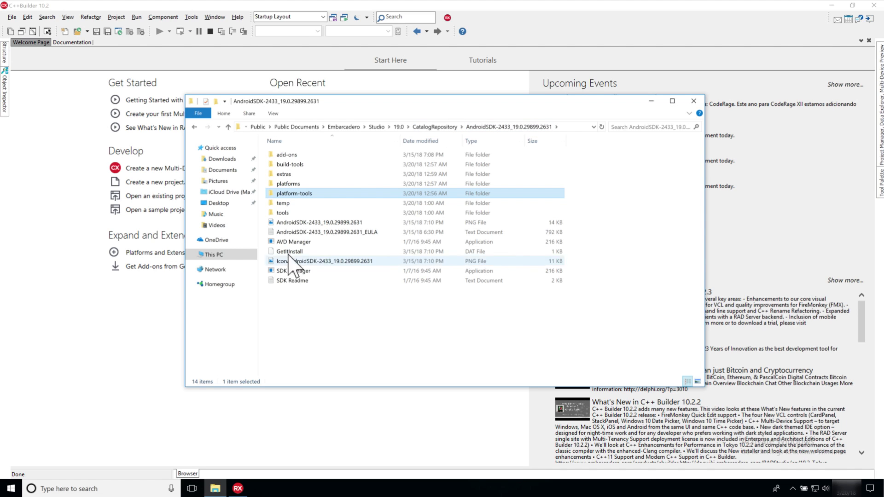
click(293, 271)
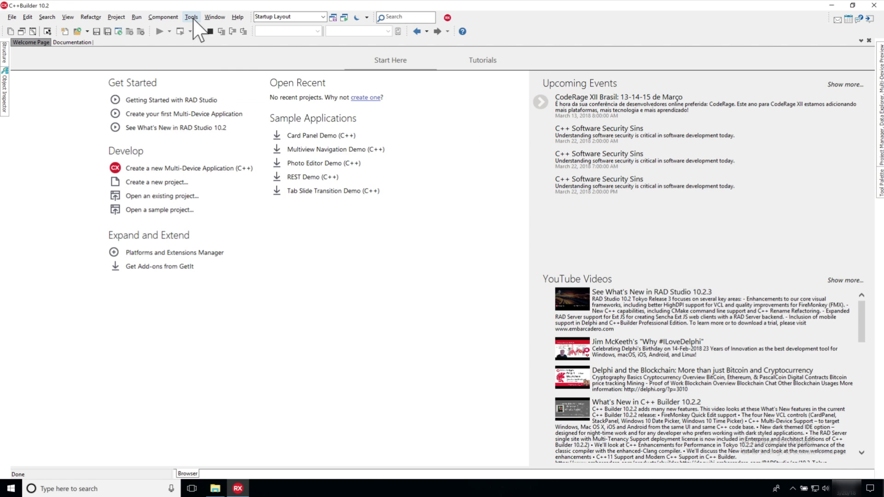
In Tools > Options SDK Manager, delete the old Android SDK 24.3.3 entry
click(192, 16)
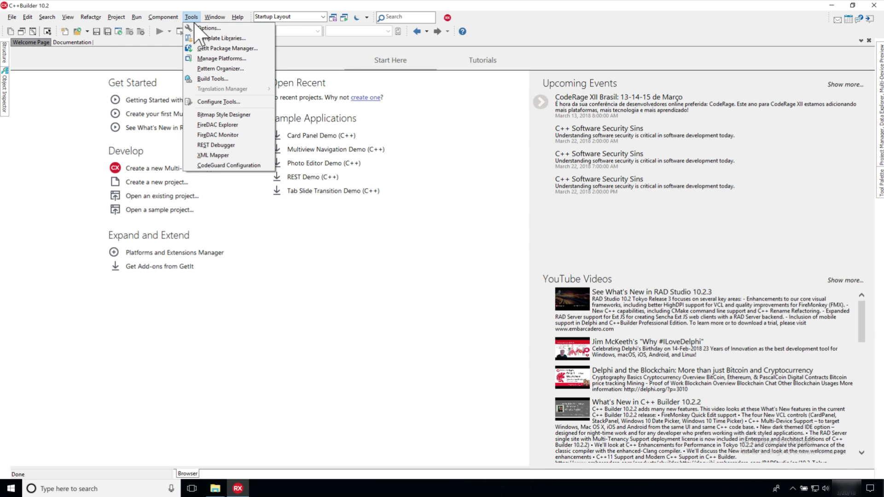
mouse_move(233, 115)
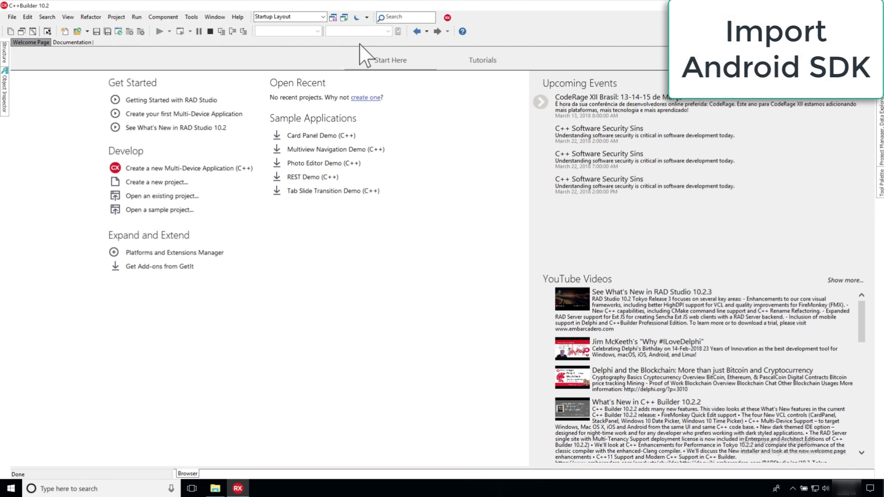
text(sdk)
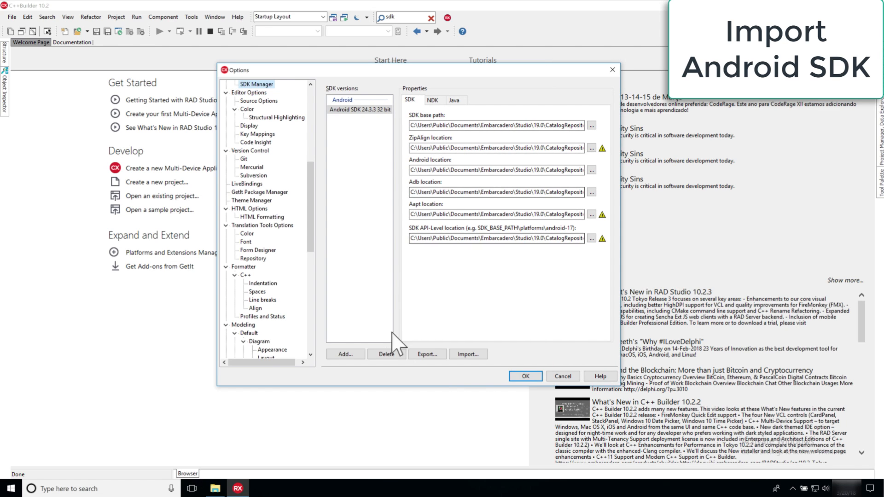
click(386, 353)
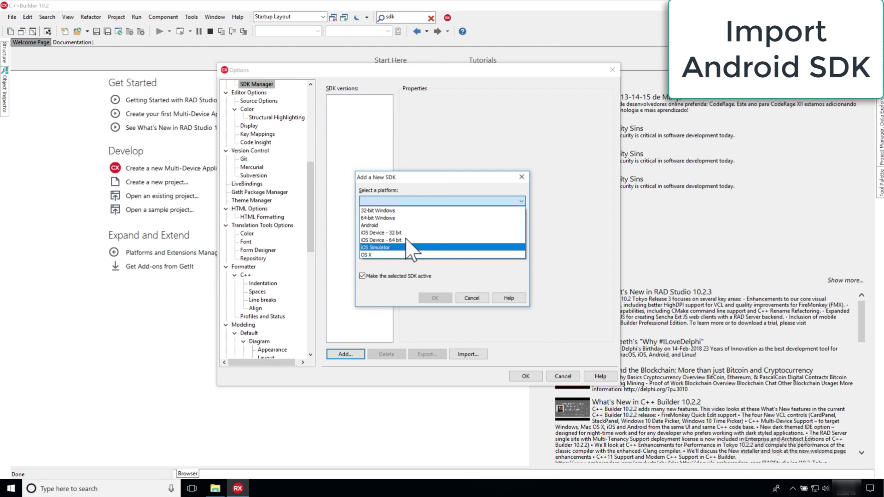
Add a new Android SDK version using the CatalogRepository AndroidSDK-2433 folder as SDK base path
click(368, 224)
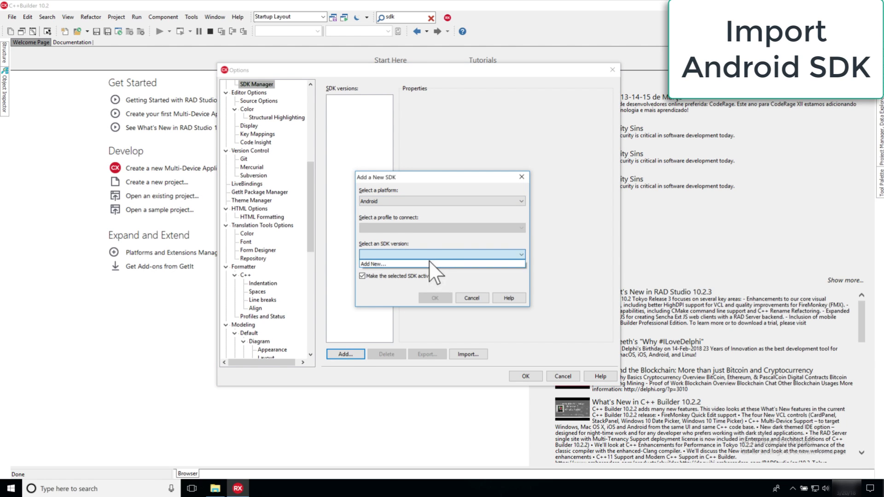
click(373, 263)
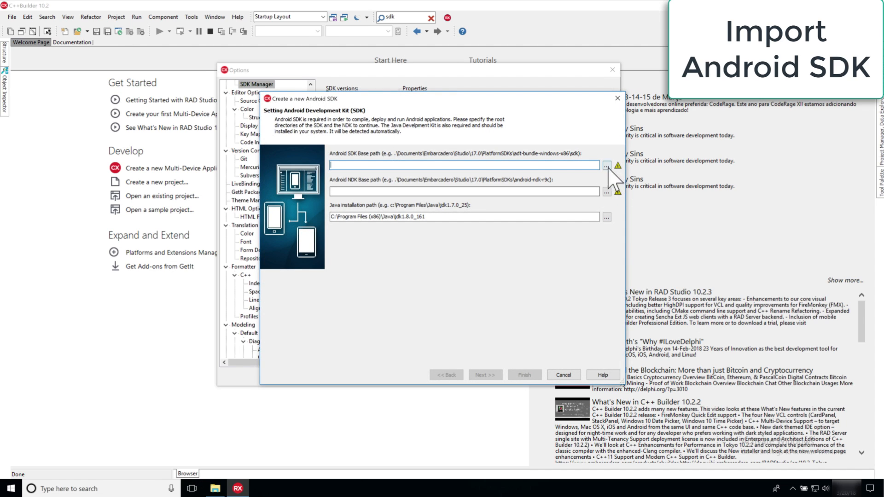
click(606, 162)
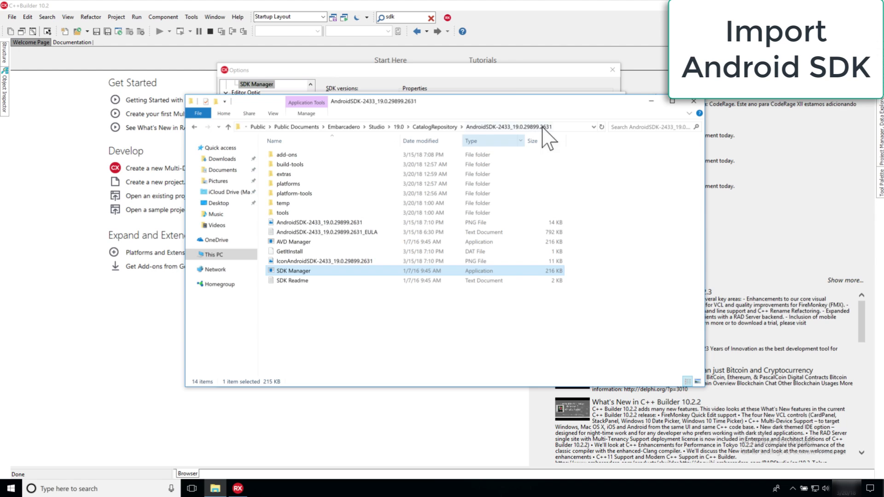
click(514, 127)
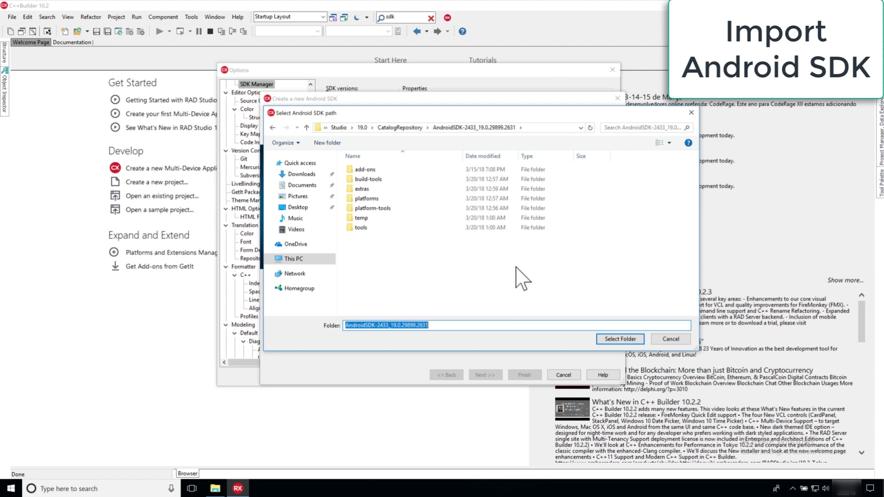
click(619, 338)
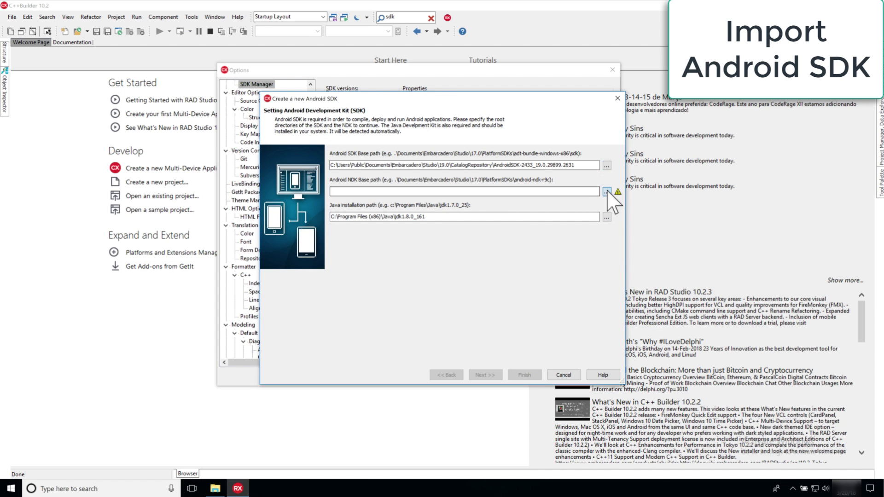
Set the NDK base path to the AndroidNDK-9c_19.0.29899.2631 folder and continue to tool locations
click(608, 190)
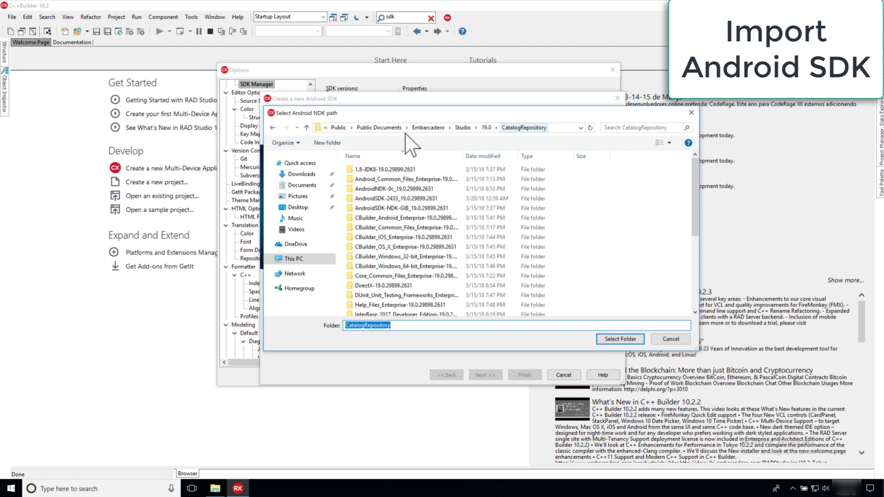
double_click(397, 187)
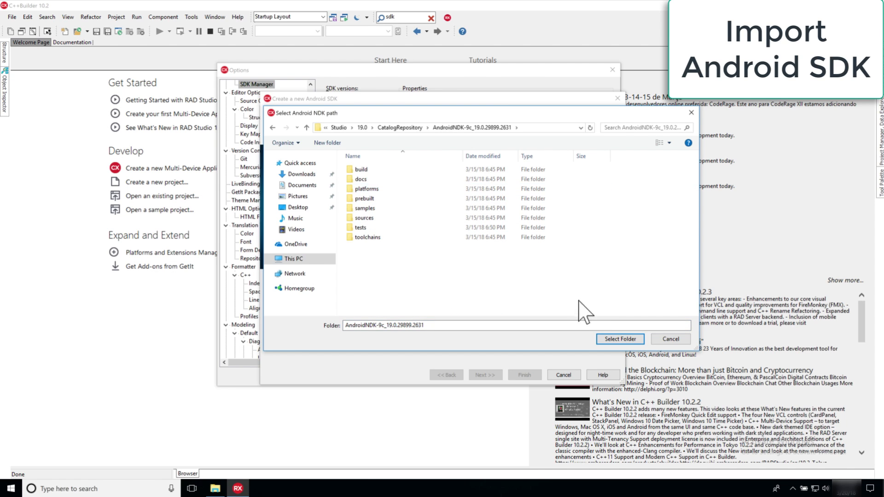
click(620, 339)
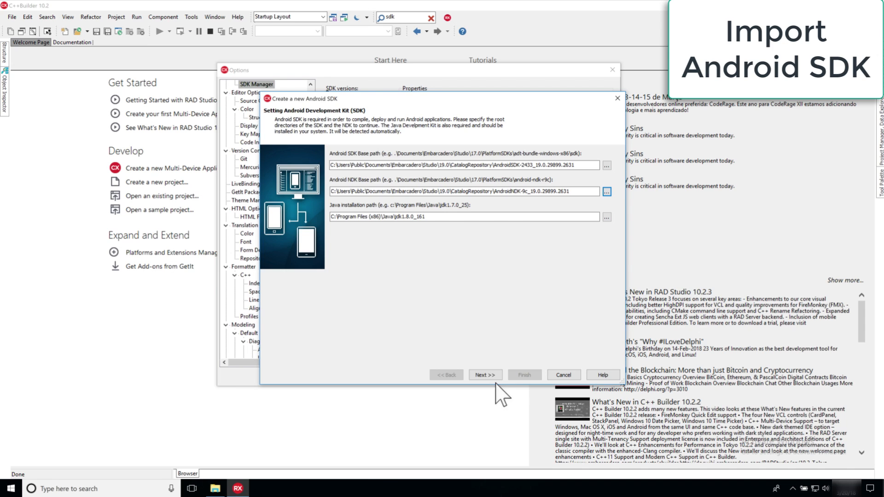
click(485, 375)
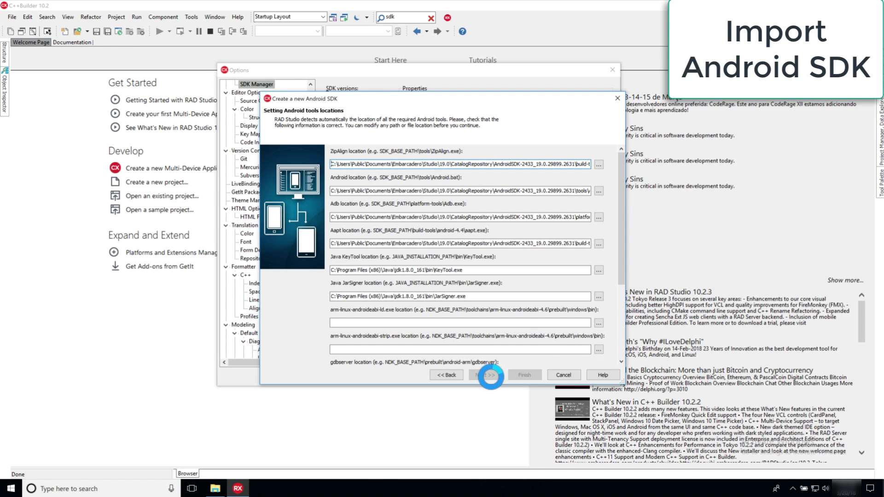
Set the SDK API level to android-27 and finish creating Android SDK 25.2.5 32bit
click(486, 374)
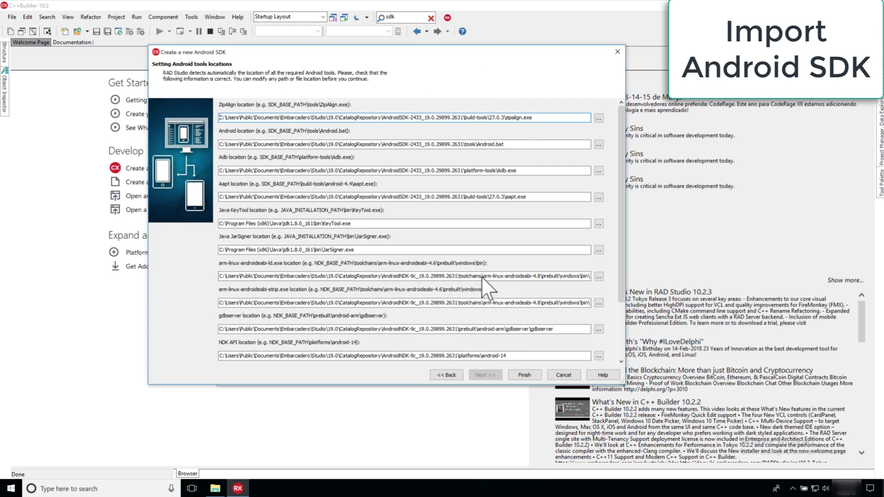
mouse_move(482, 118)
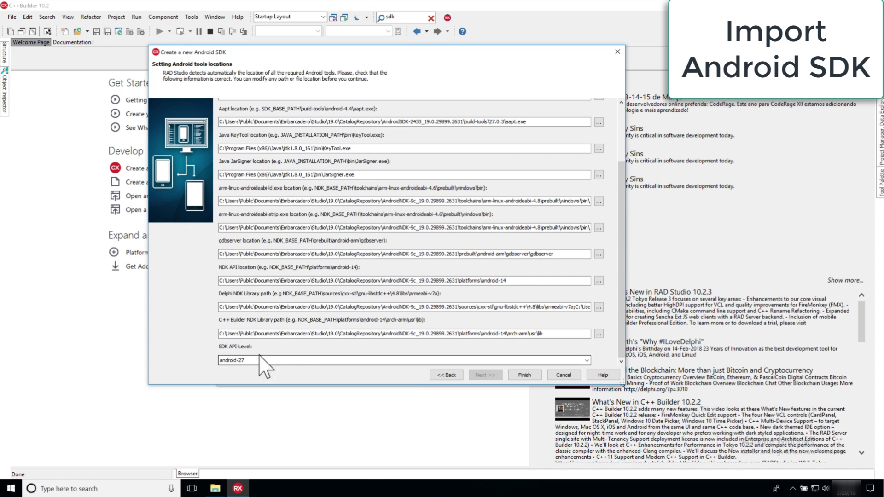
click(586, 360)
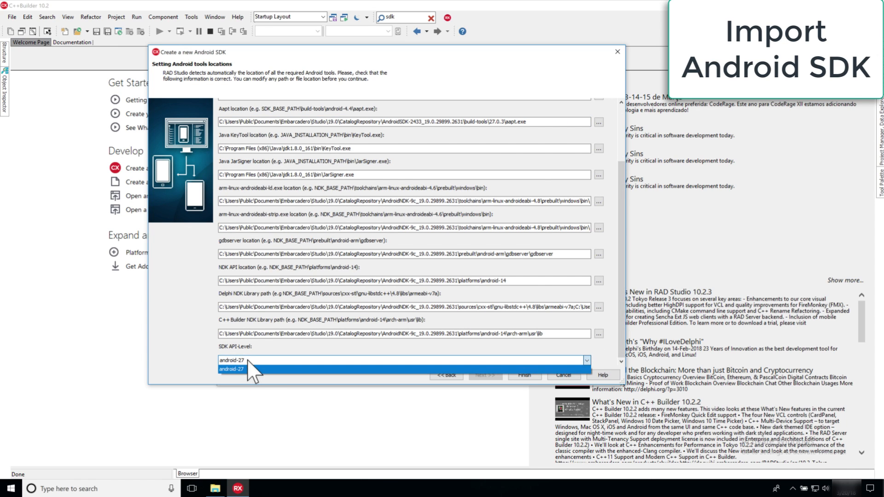
click(232, 369)
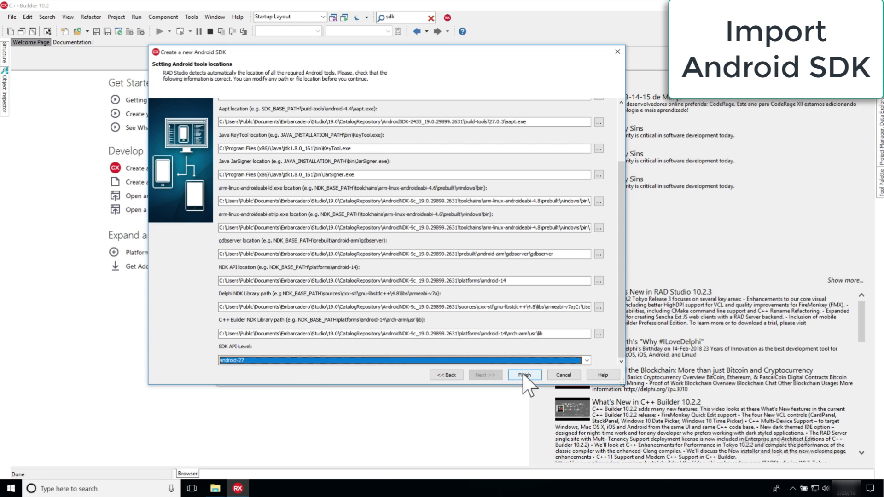
click(524, 374)
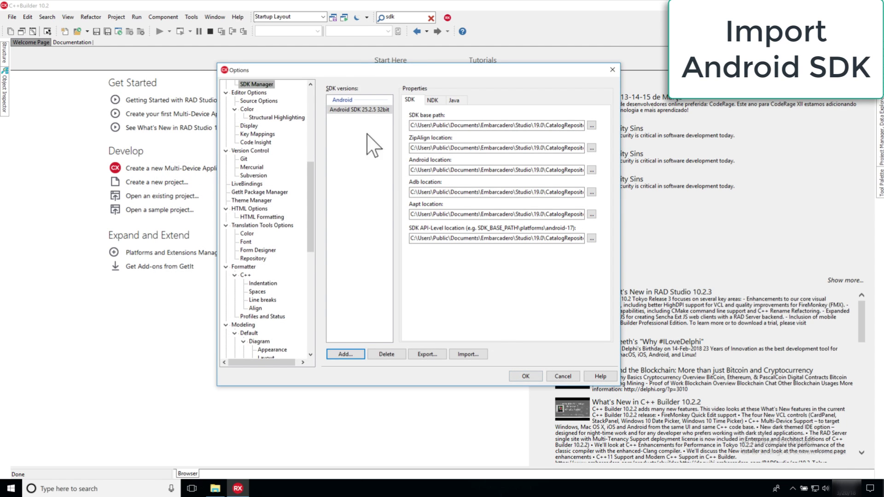
click(435, 99)
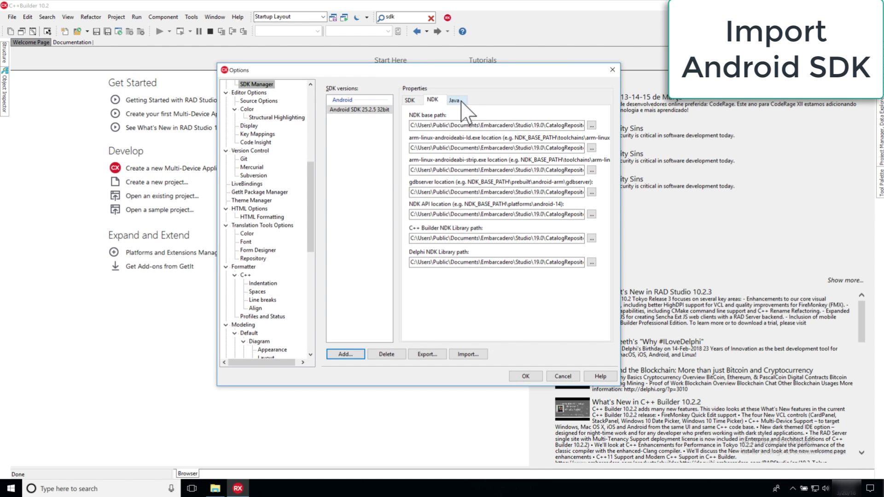
click(411, 99)
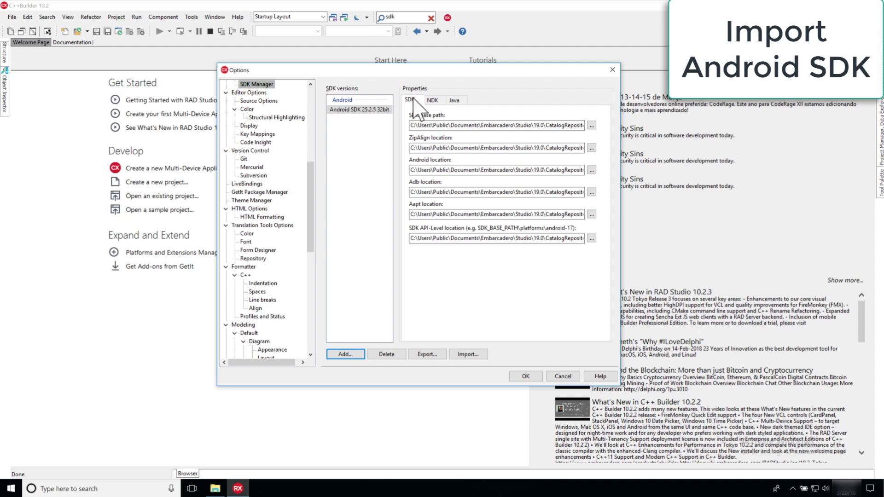
mouse_move(443, 158)
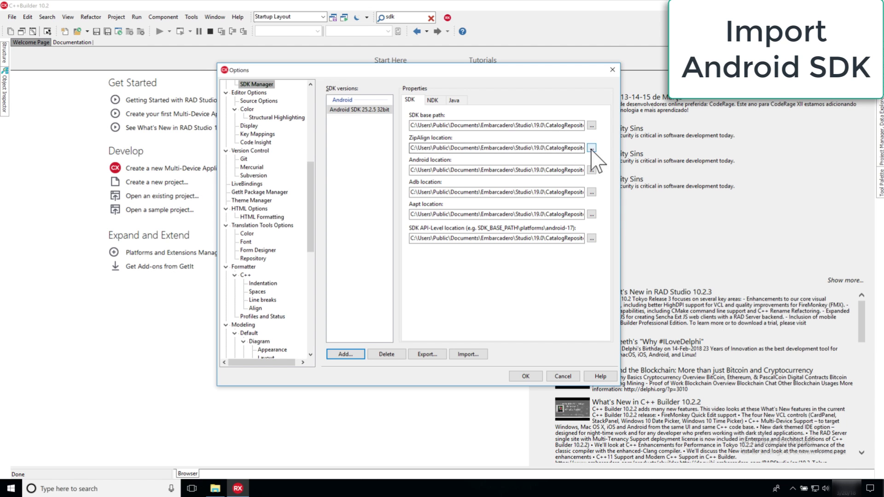
mouse_move(340, 358)
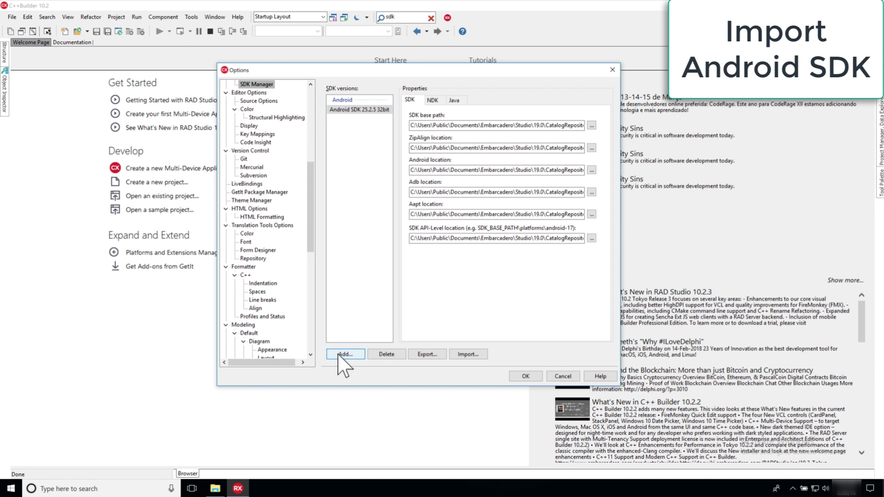
mouse_move(486, 380)
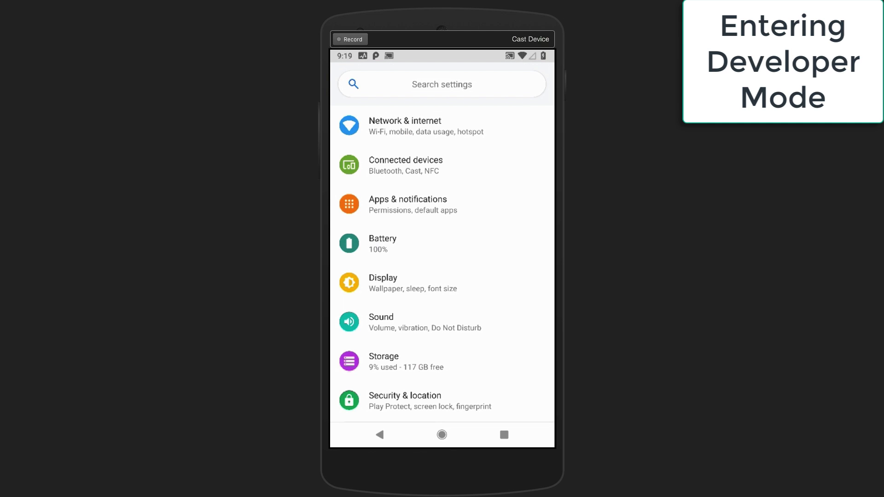
On the phone, reach About phone advanced details under Settings > System > Advanced
scroll(down, 3)
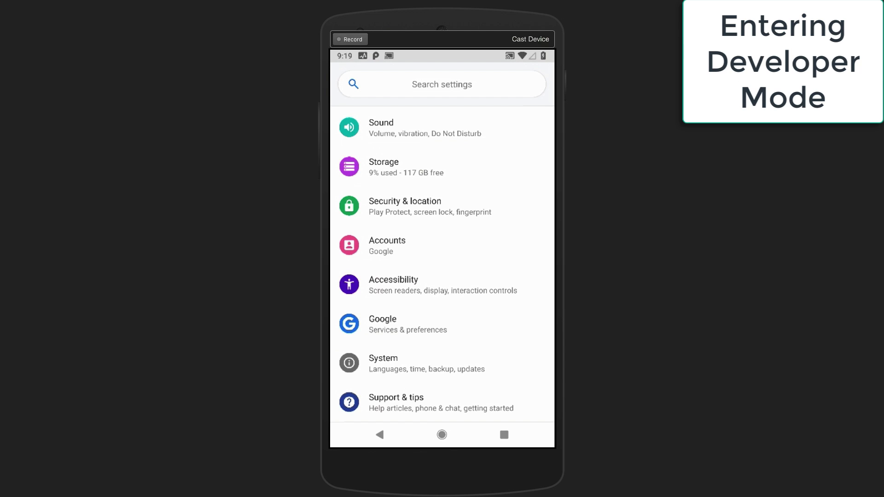
click(401, 364)
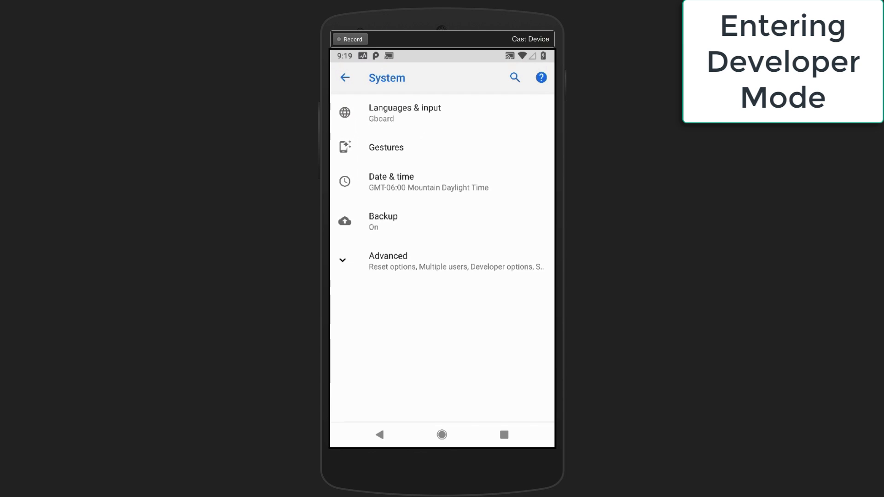
click(387, 261)
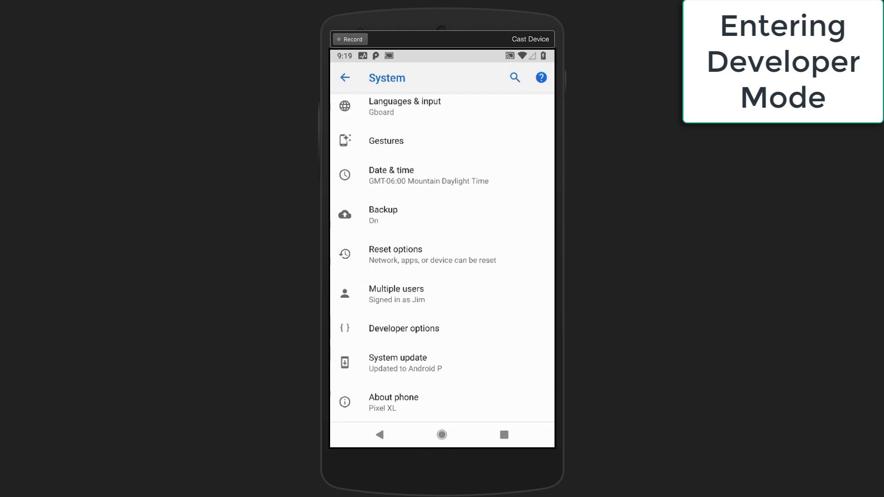
click(394, 398)
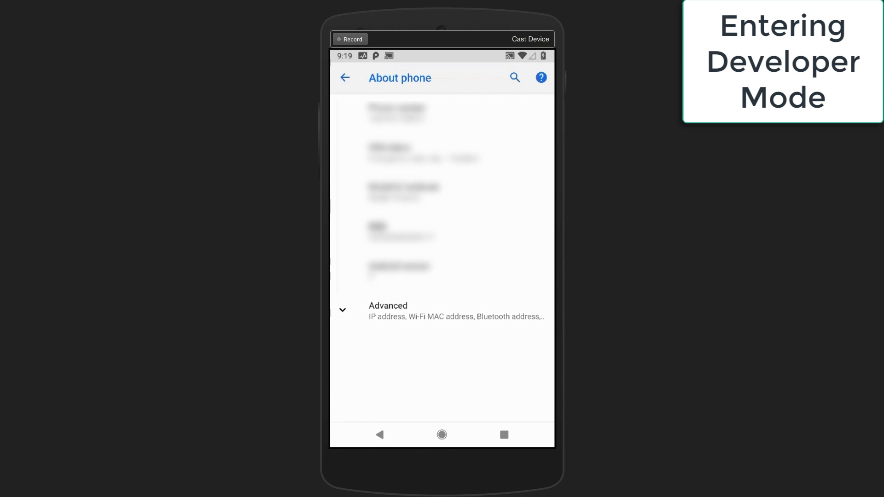
click(405, 311)
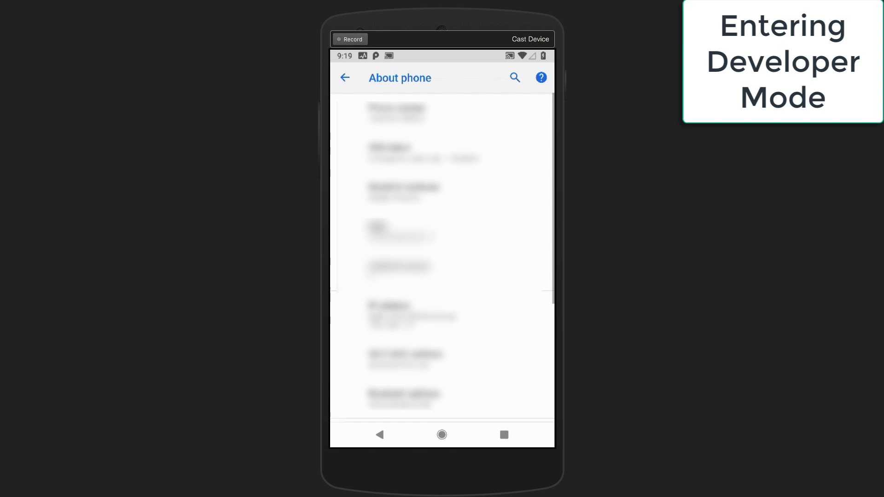
scroll(down, 3)
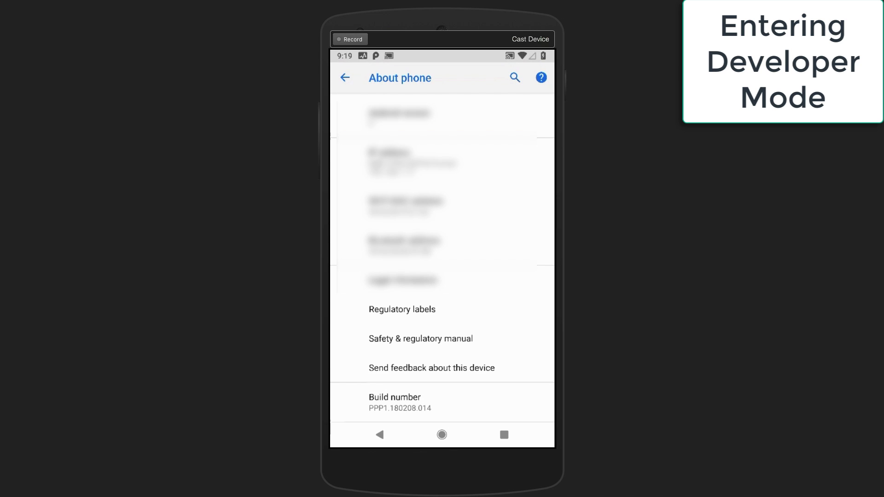
Tap Build number repeatedly until the phone confirms developer mode, then return to System settings
click(394, 403)
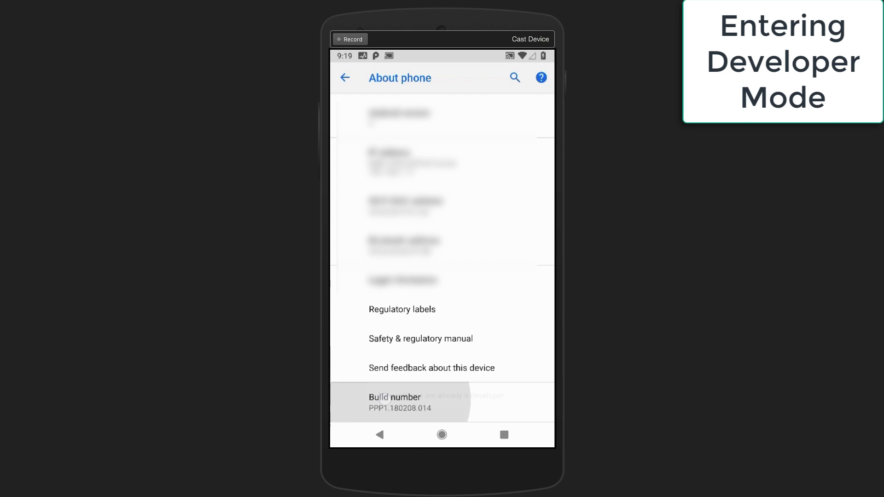
click(394, 401)
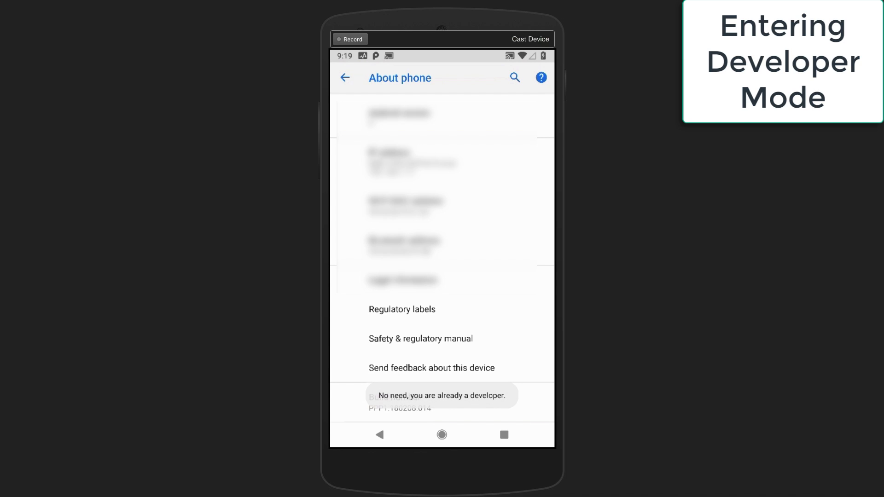
click(400, 401)
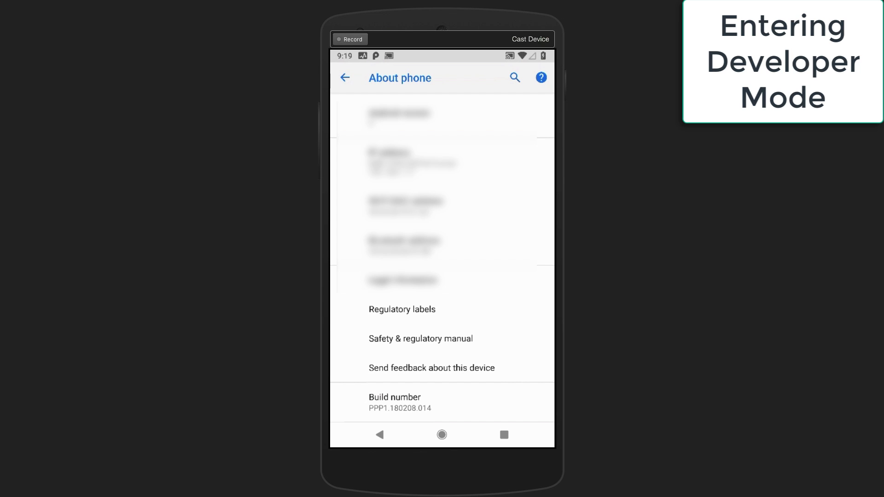
click(344, 78)
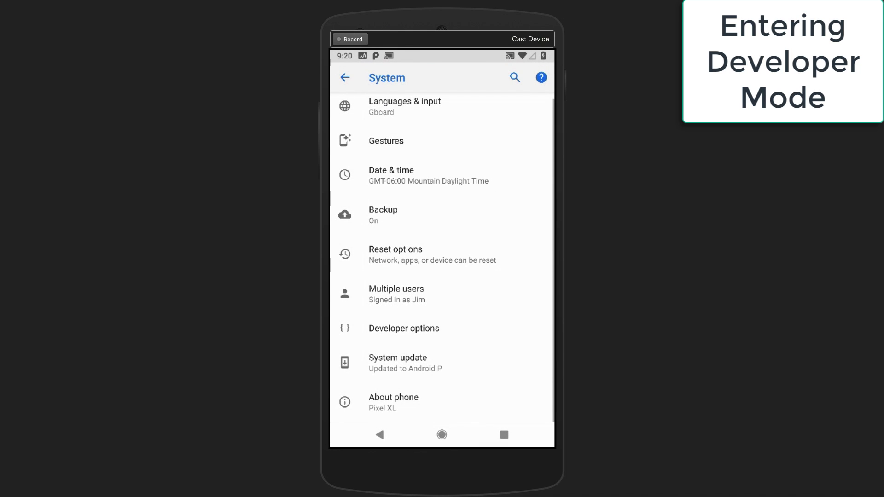
Enable USB debugging under Developer options and accept the Allow USB debugging prompt
click(404, 328)
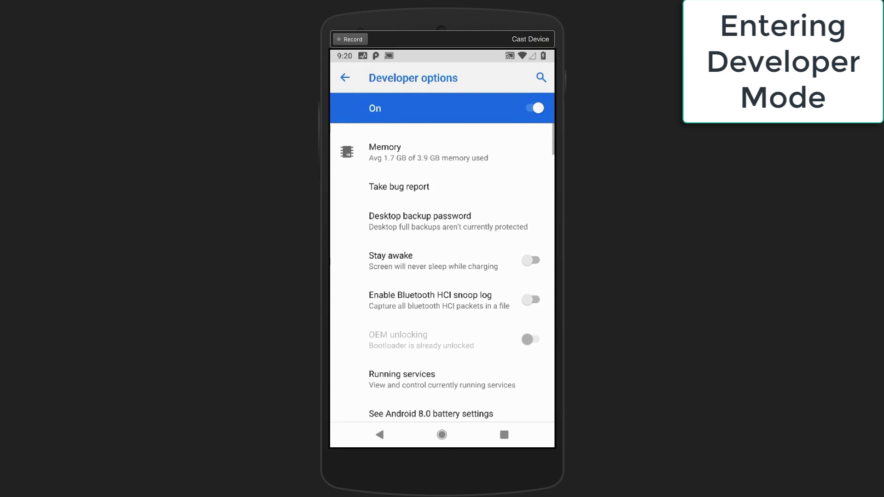
scroll(down, 3)
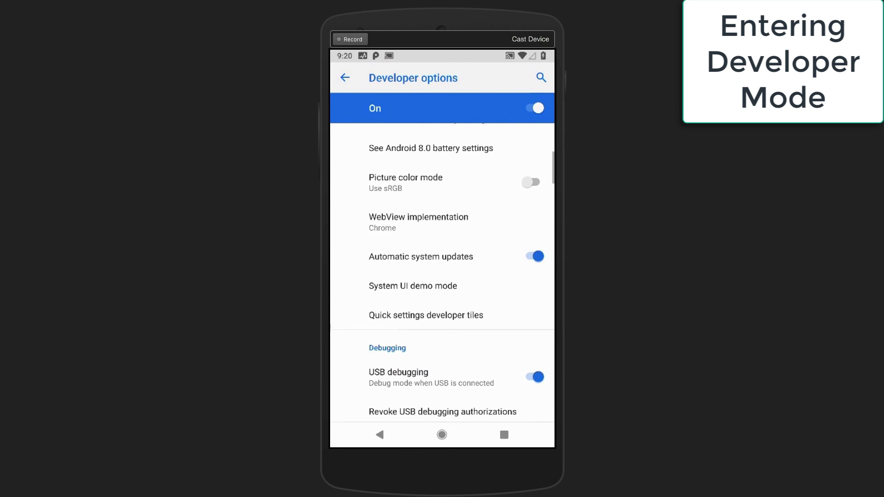
scroll(down, 3)
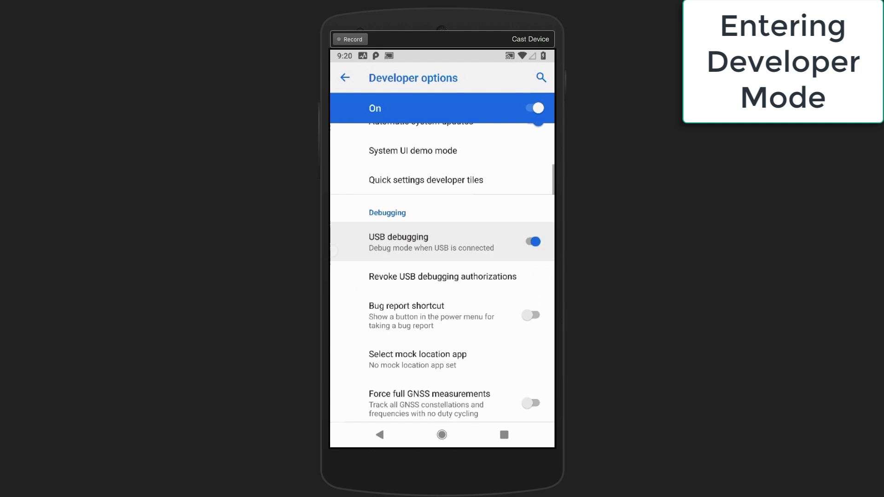
click(532, 241)
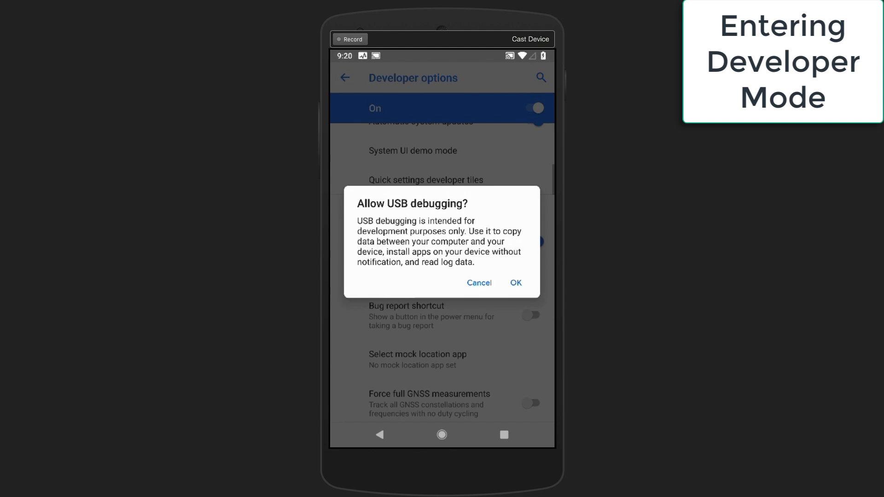
click(516, 282)
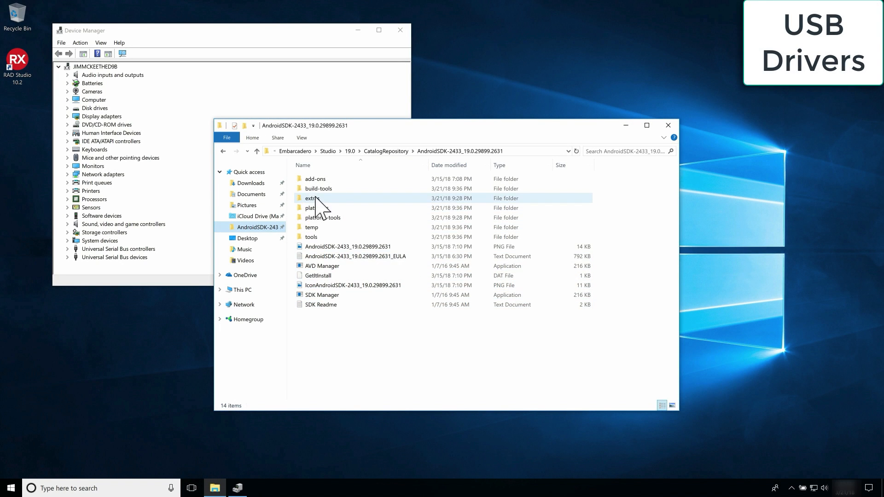
Navigate into the SDK's extras\google\usb_driver folder beside Device Manager
double_click(311, 198)
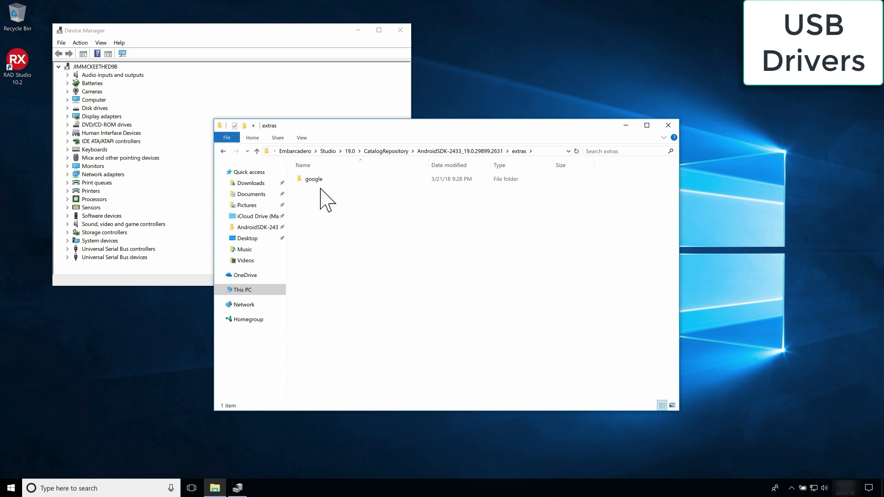
double_click(313, 178)
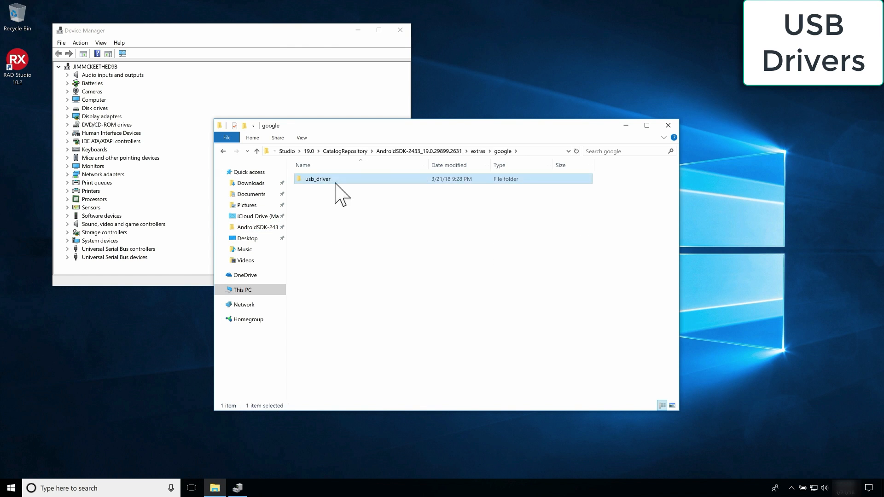
double_click(317, 178)
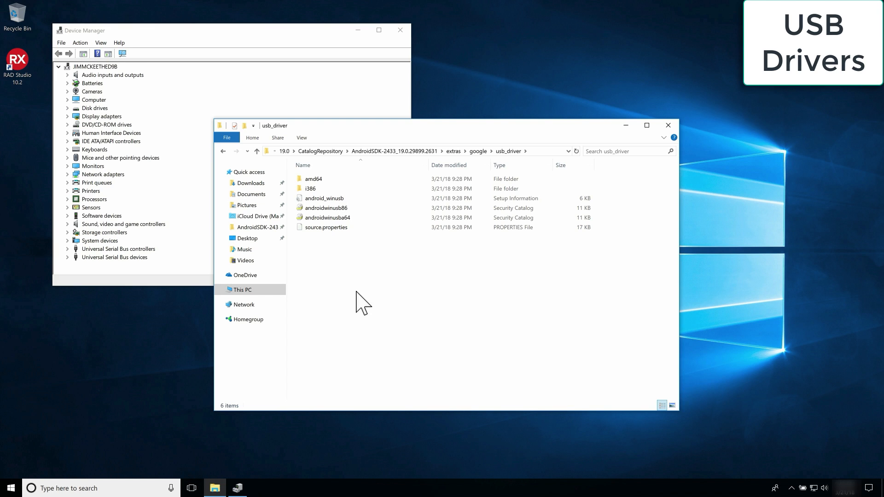
mouse_move(91, 84)
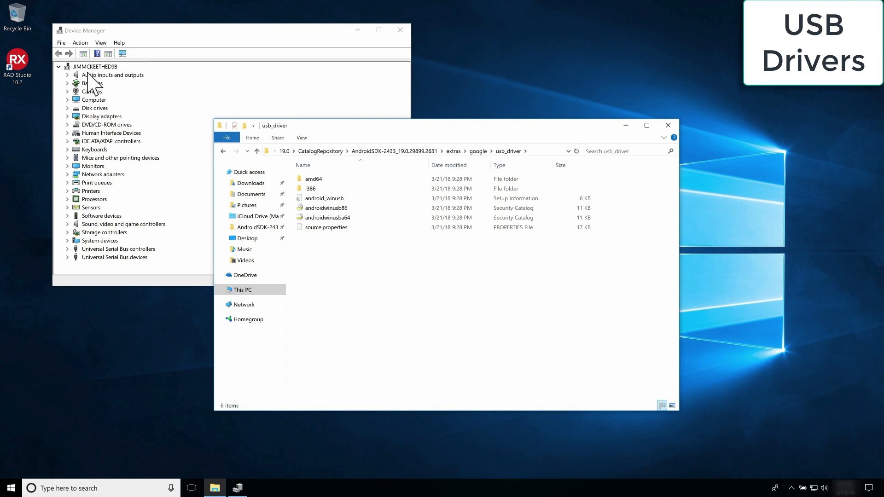
mouse_move(87, 100)
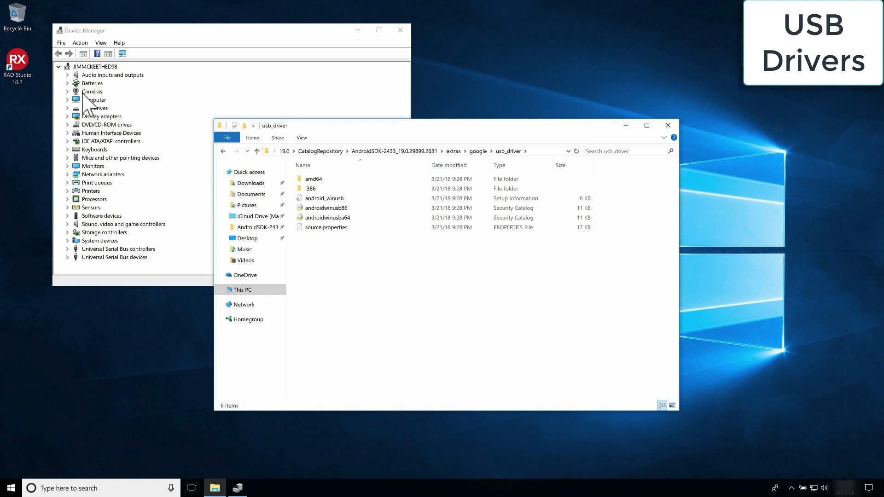
mouse_move(187, 248)
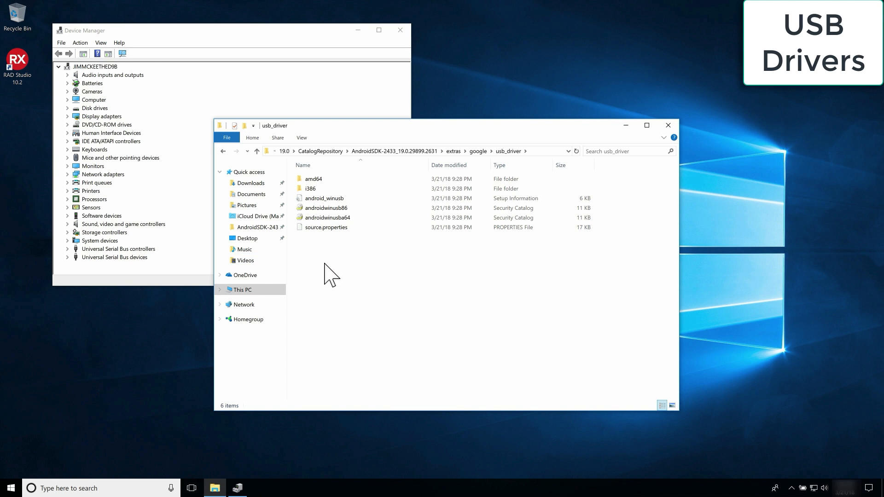
Install the android_winusb.inf driver through UAC and Windows Security, then expand Android Device in Device Manager
right_click(324, 198)
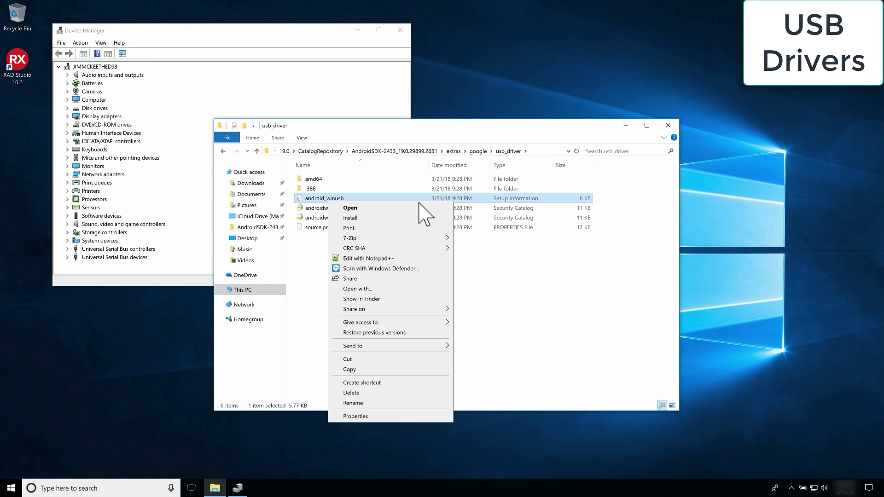
click(350, 217)
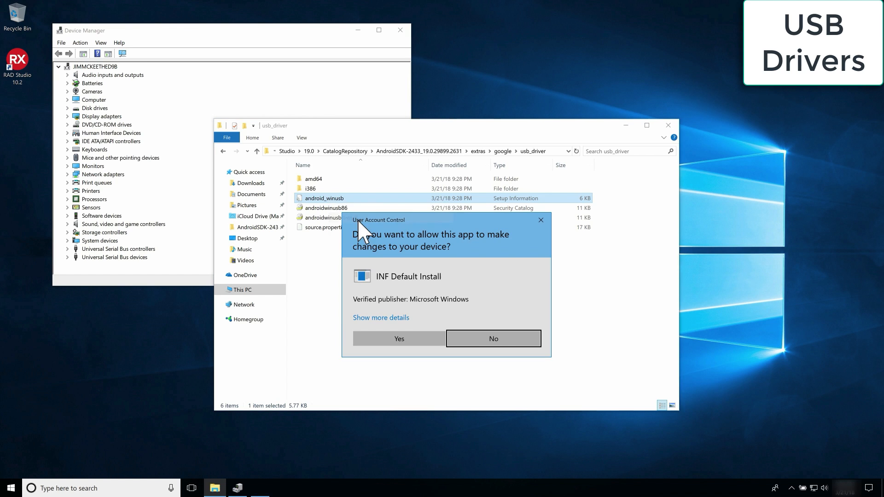
click(399, 338)
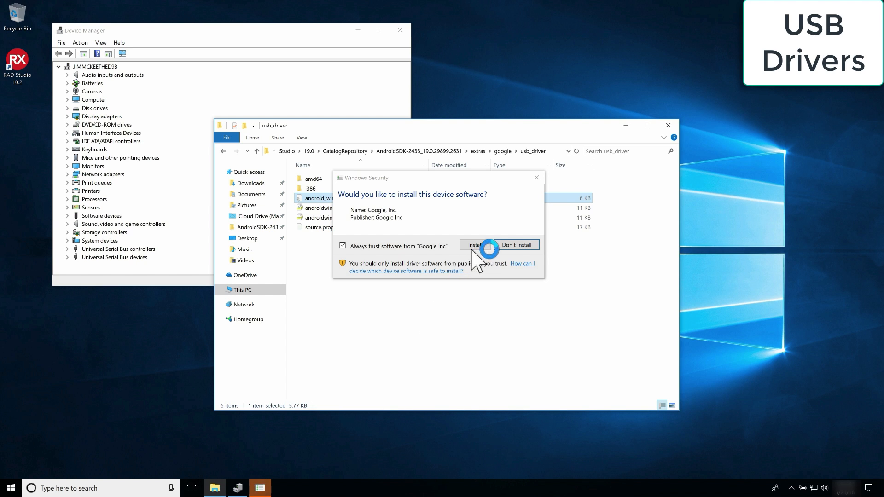
click(475, 244)
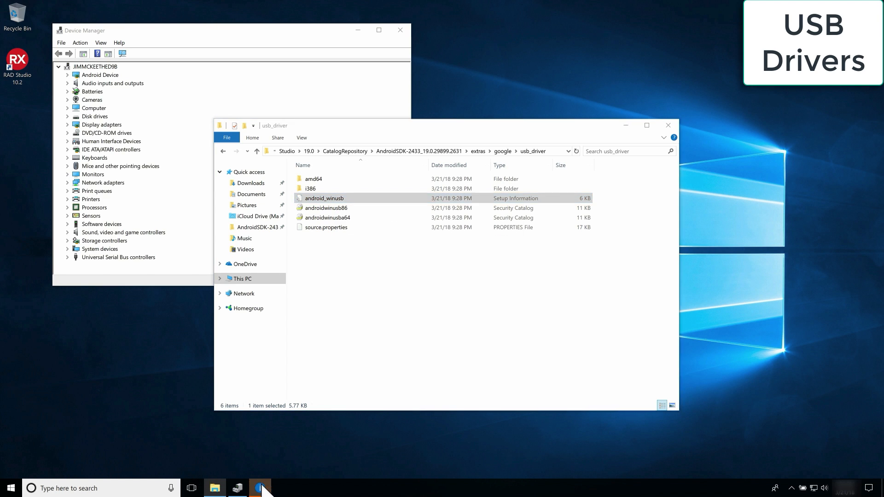
mouse_move(504, 260)
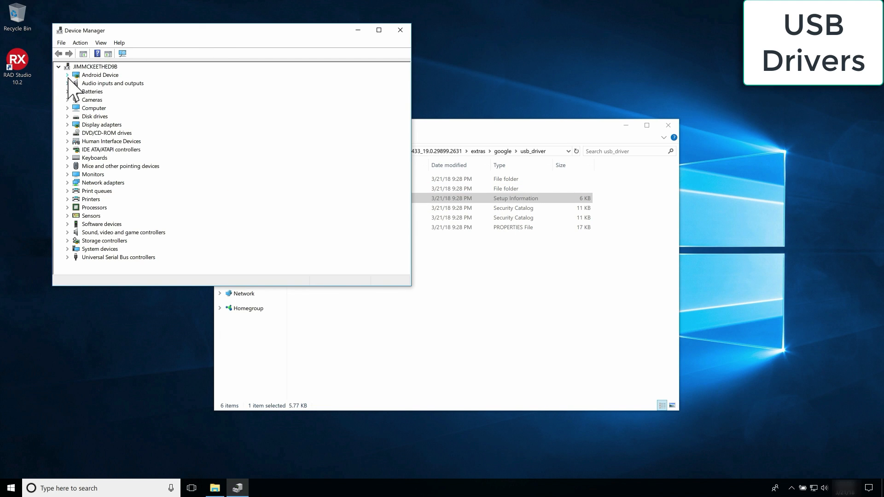
click(67, 74)
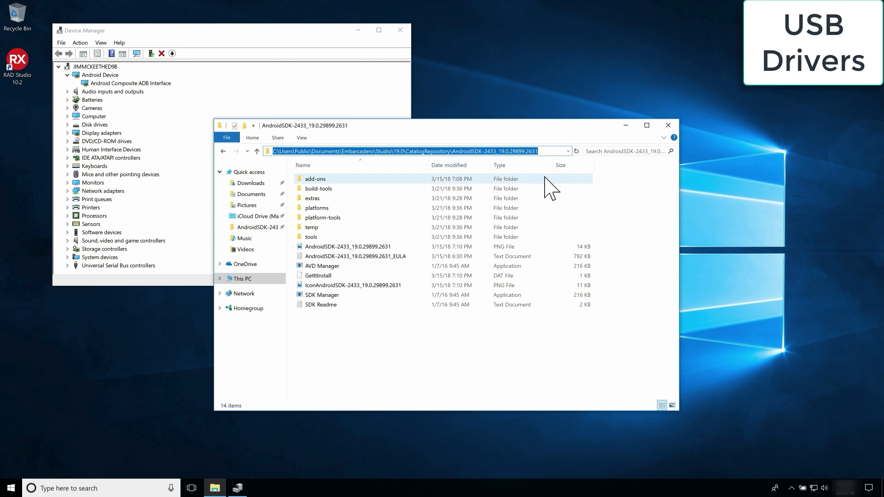
Launch cmd from Explorer, cd to platform-tools and run adb devices until the phone lists as authorized
text(cmd)
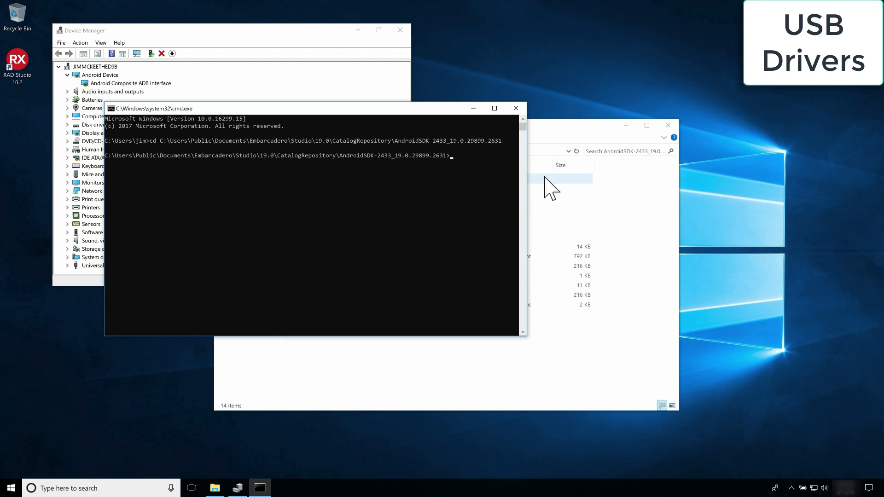
text(cd platforms)
text(cd ..)
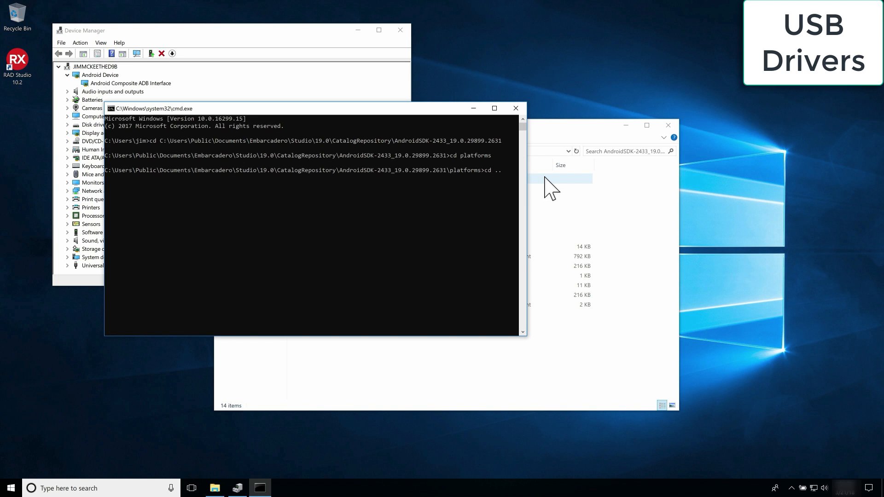
text(\platform-tools)
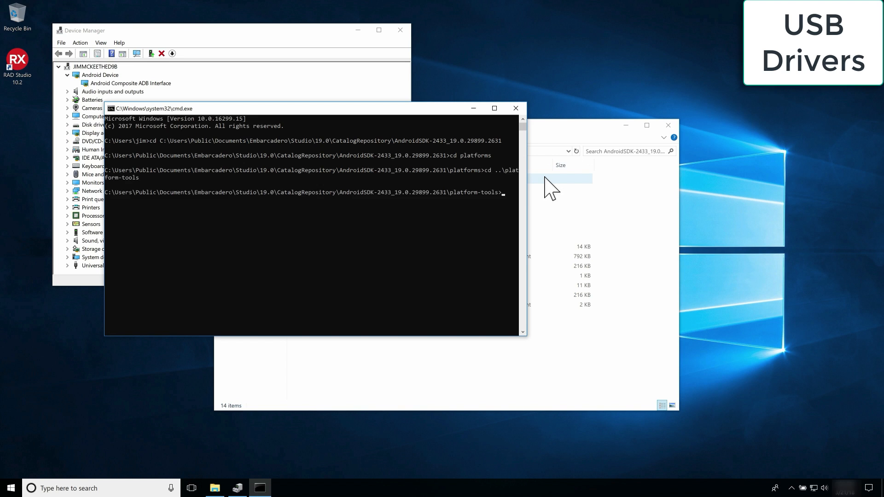
text(as)
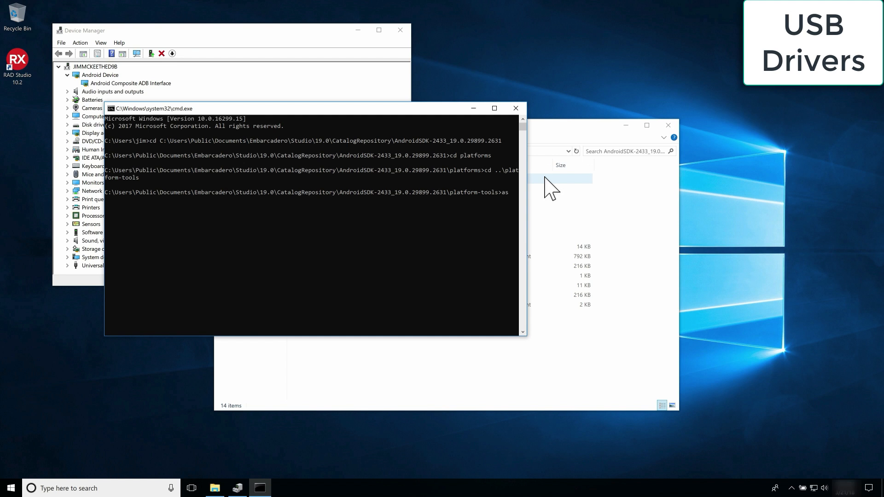
text(adb device)
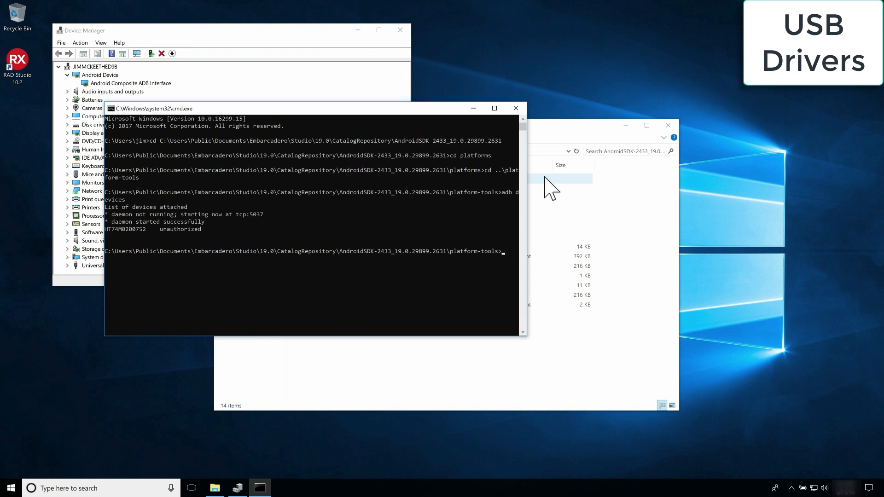
text(adb devices)
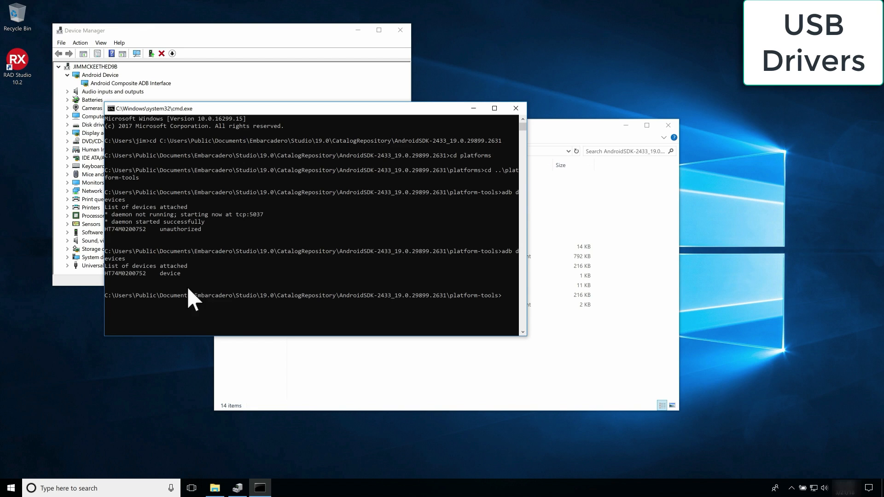
mouse_move(204, 301)
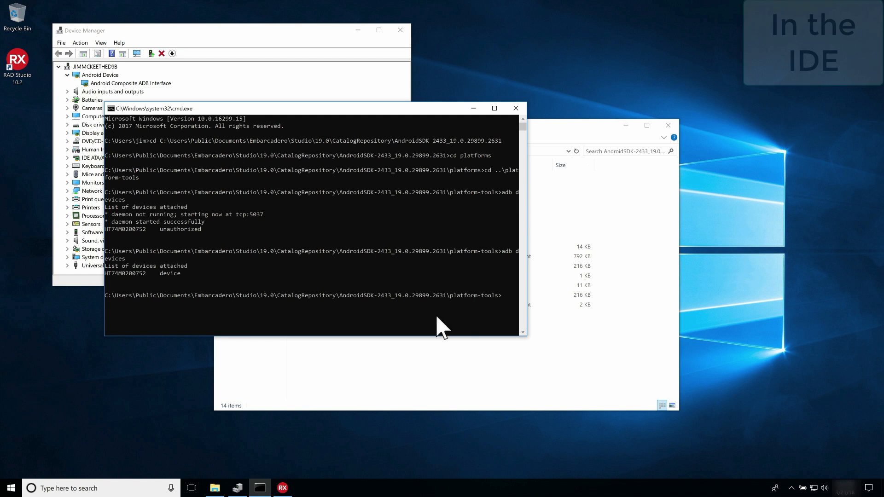
Create a blank Multi-Device Application in C++Builder and set Android as its target platform
click(282, 488)
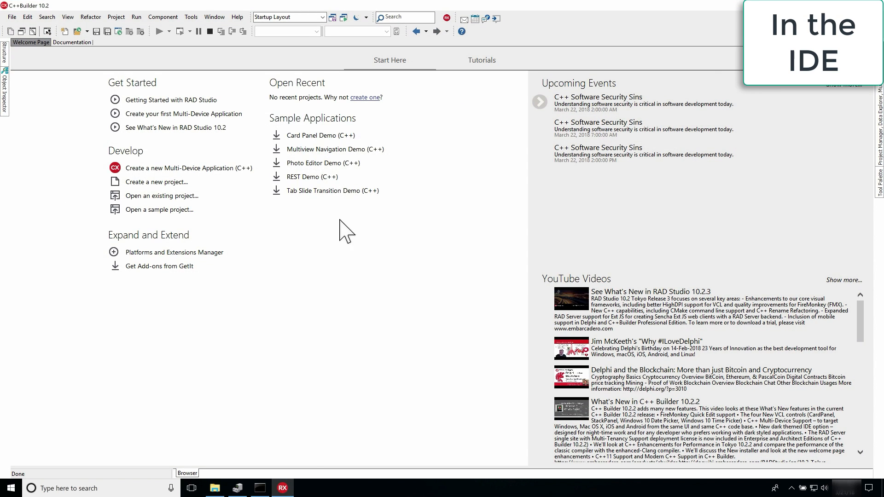
click(188, 167)
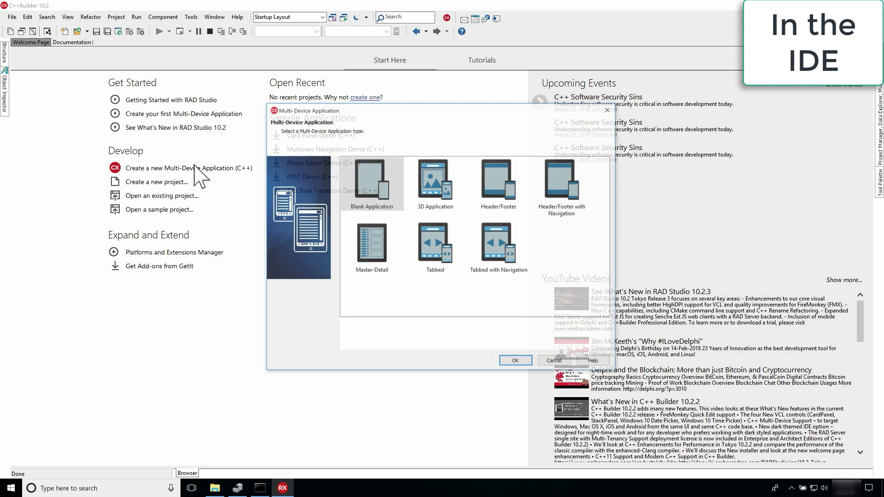
click(516, 361)
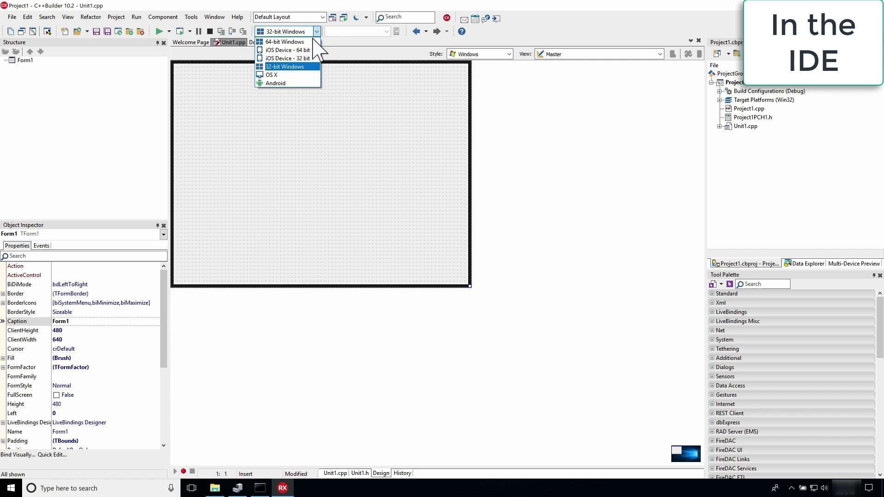
click(275, 83)
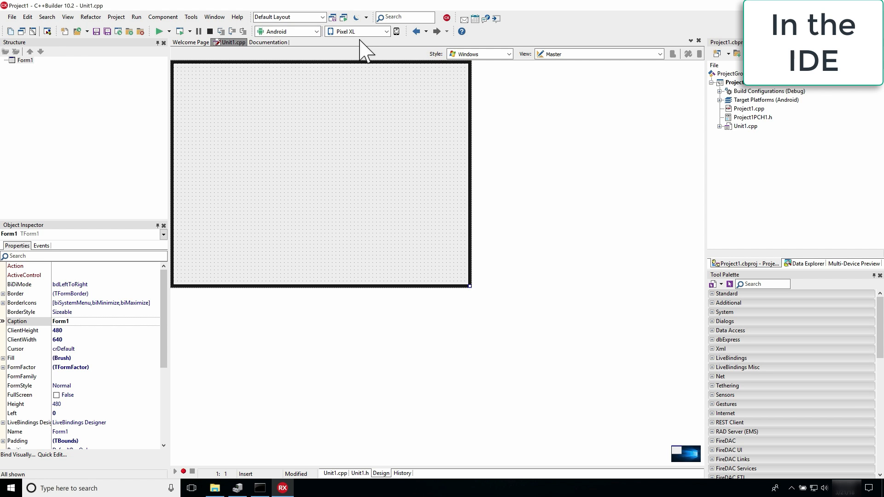
mouse_move(358, 48)
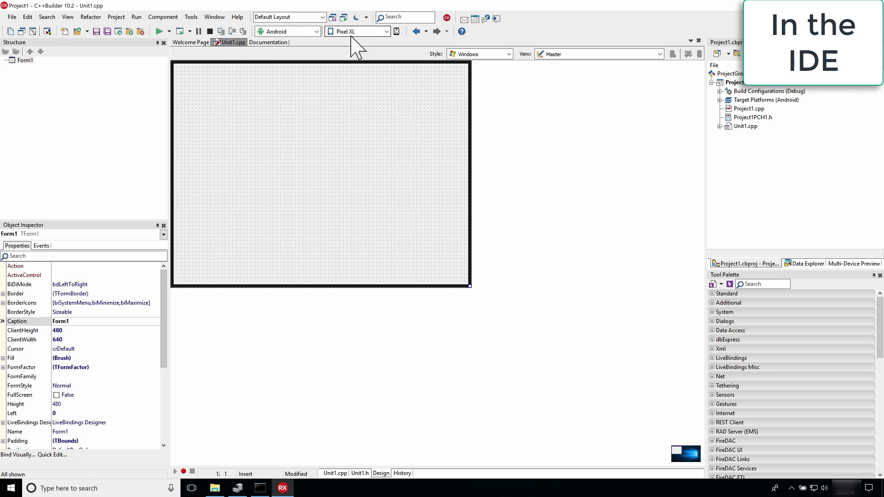
mouse_move(346, 88)
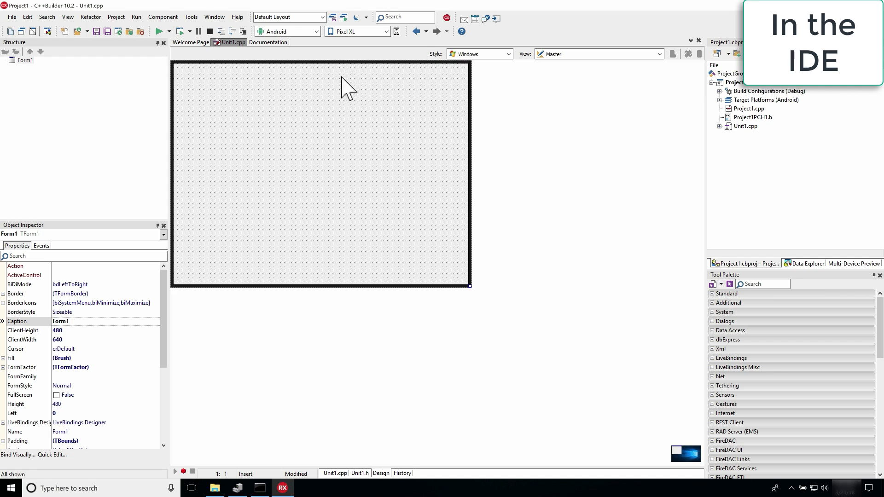
mouse_move(341, 78)
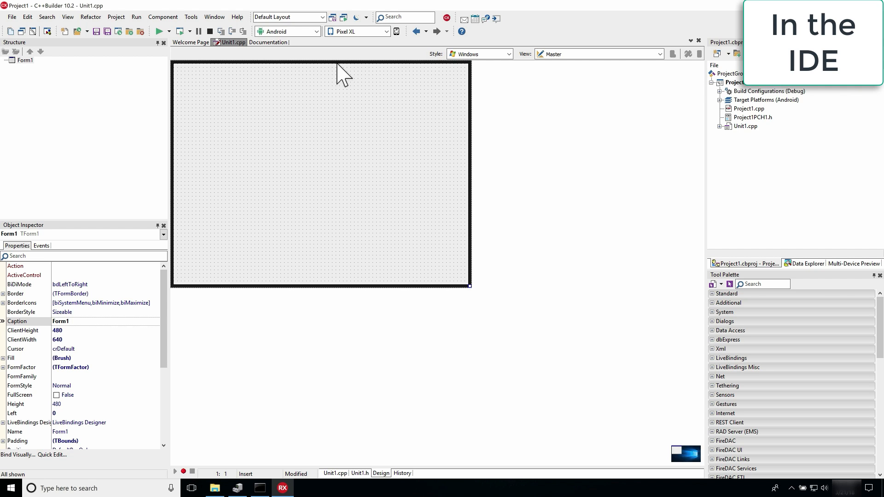